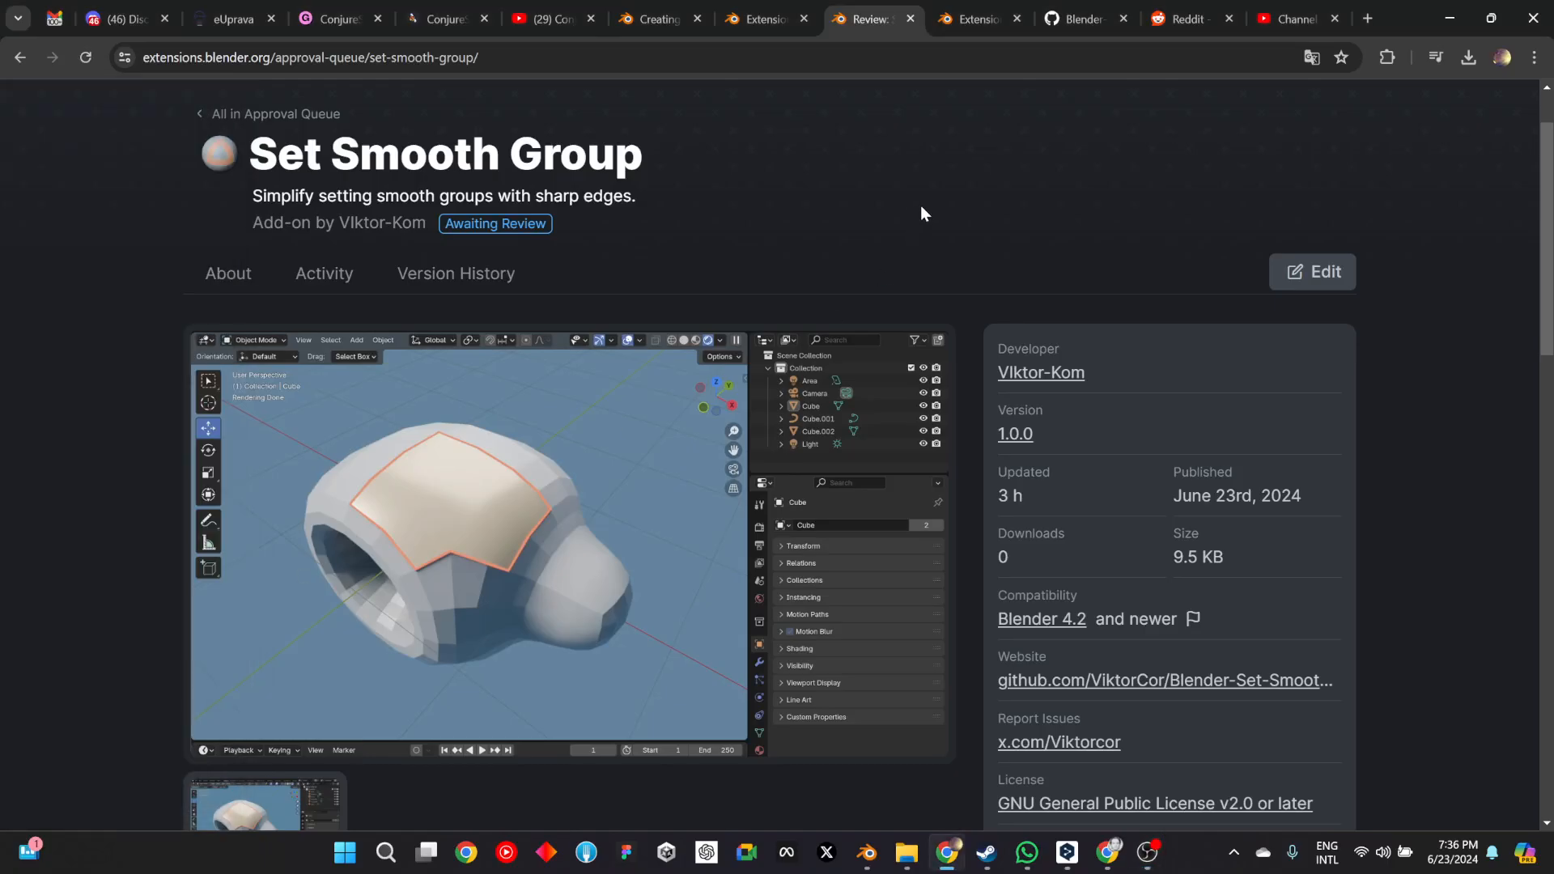
pyautogui.moveTo(436, 198)
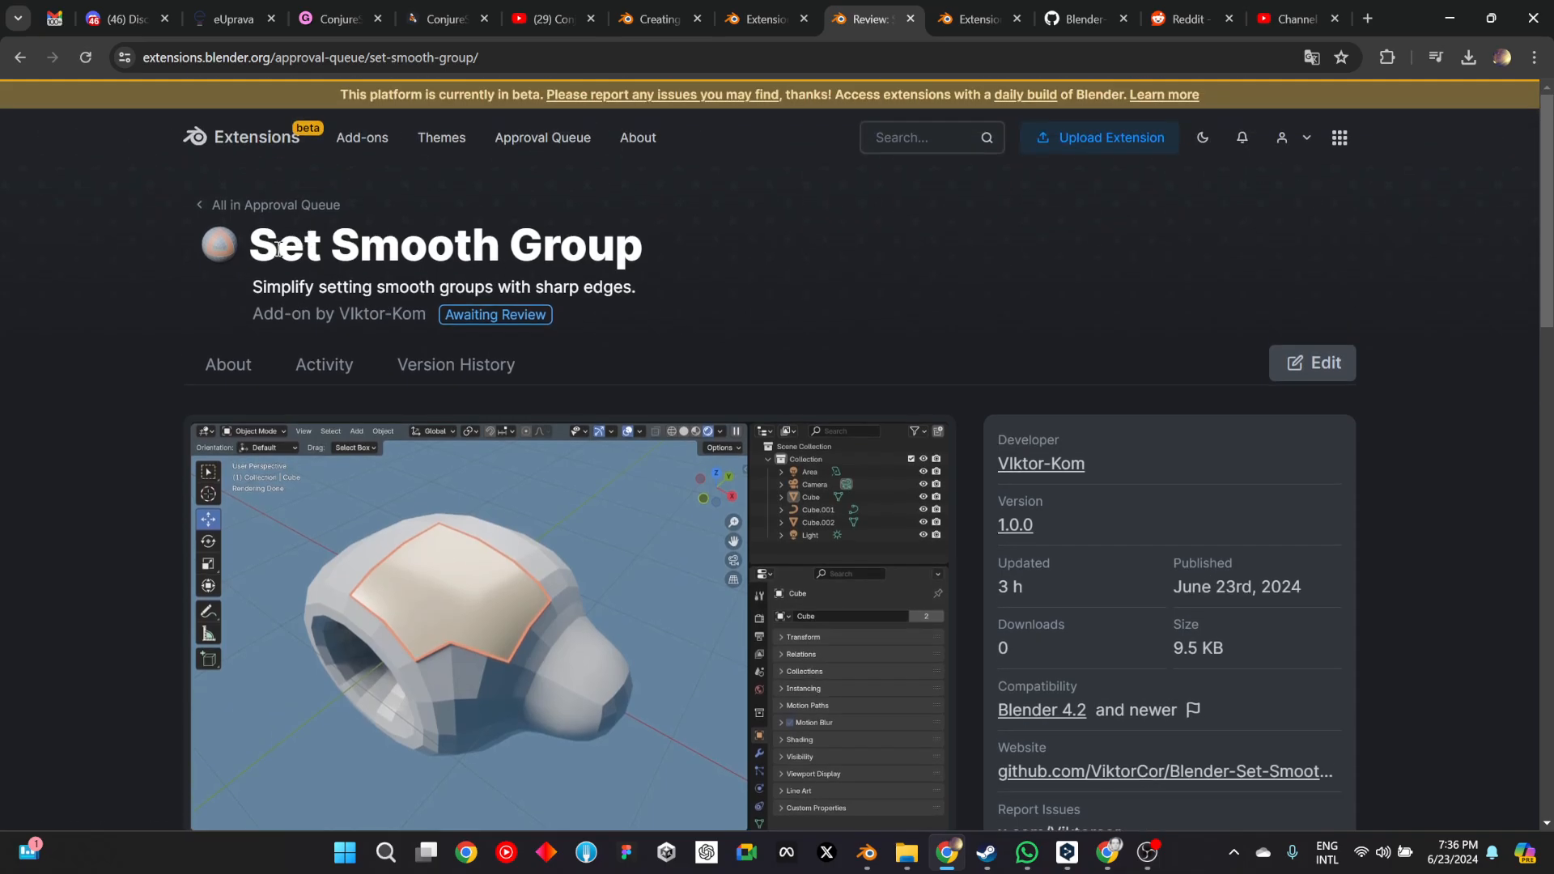
# - Enter Edit Mode on the vise, select faces, and apply smooth shading to them
pyautogui.scroll(-3)
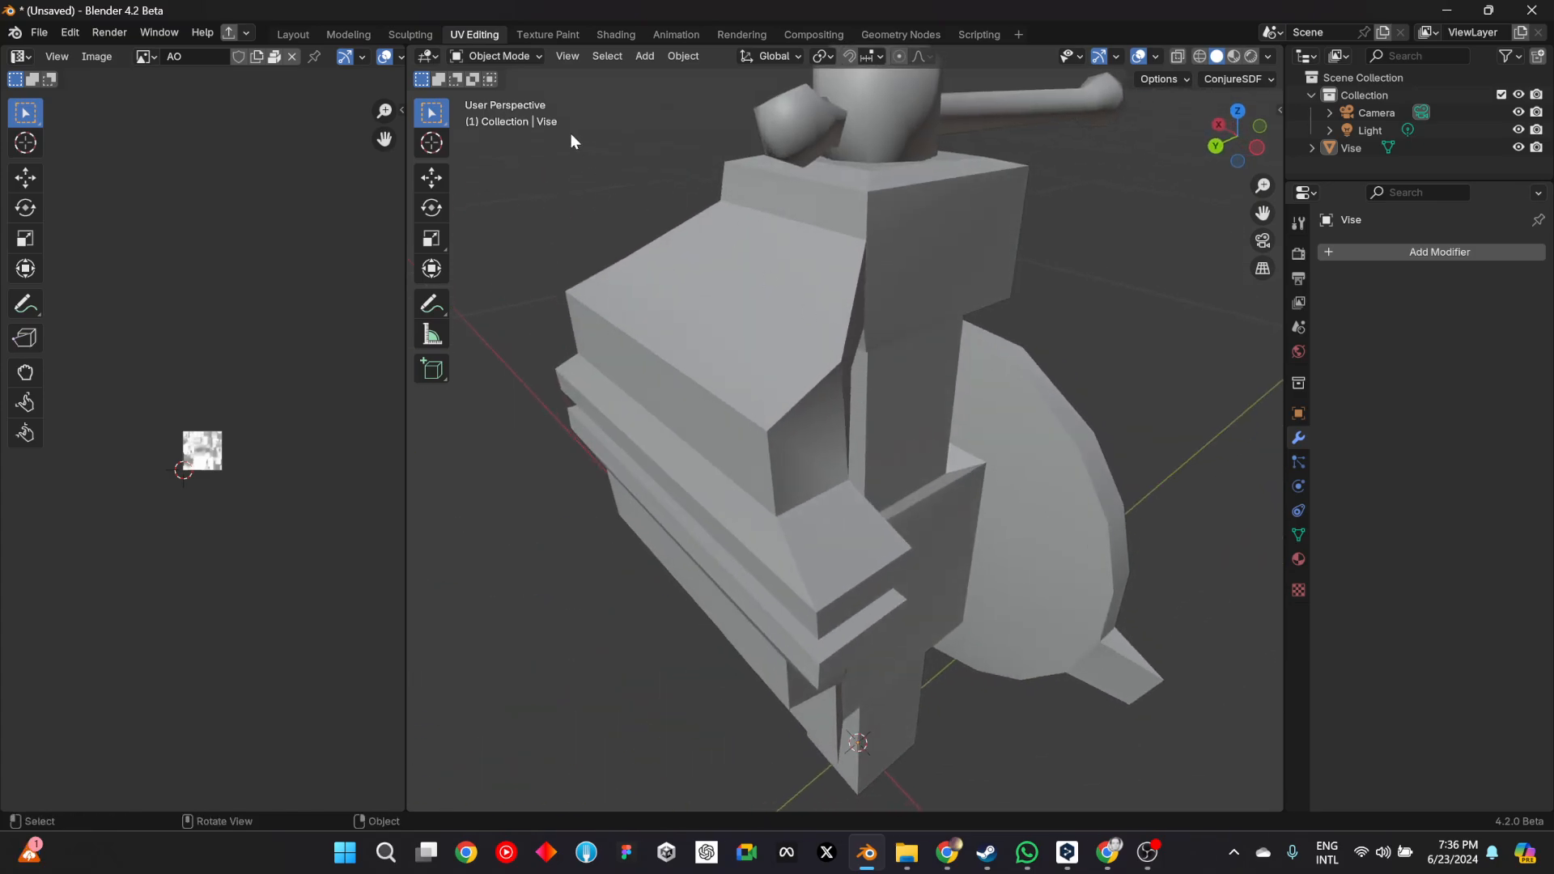
pyautogui.click(499, 56)
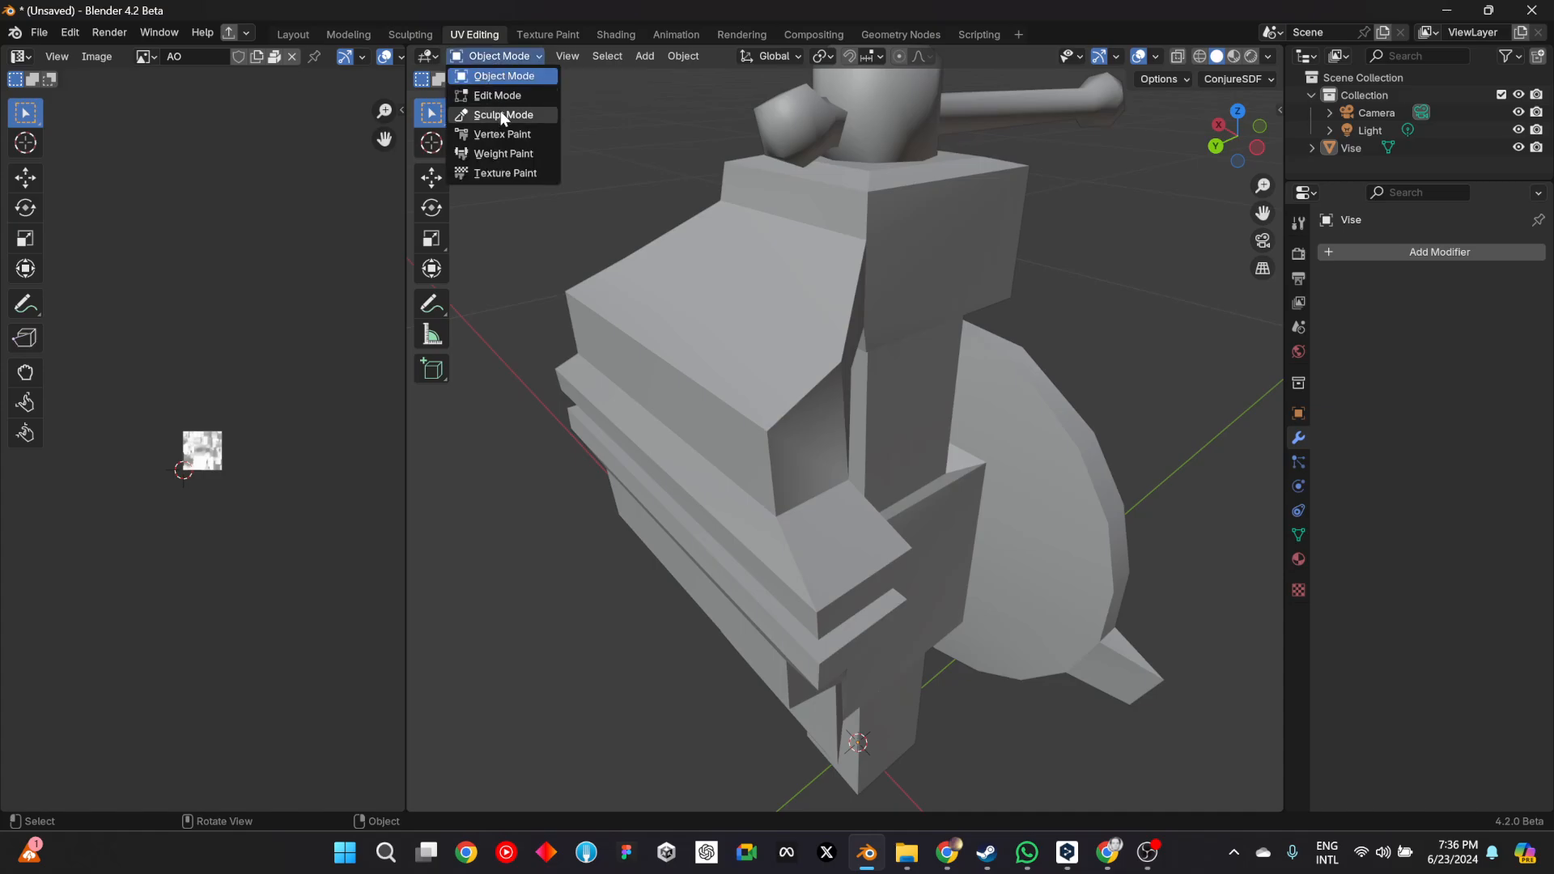
pyautogui.click(498, 95)
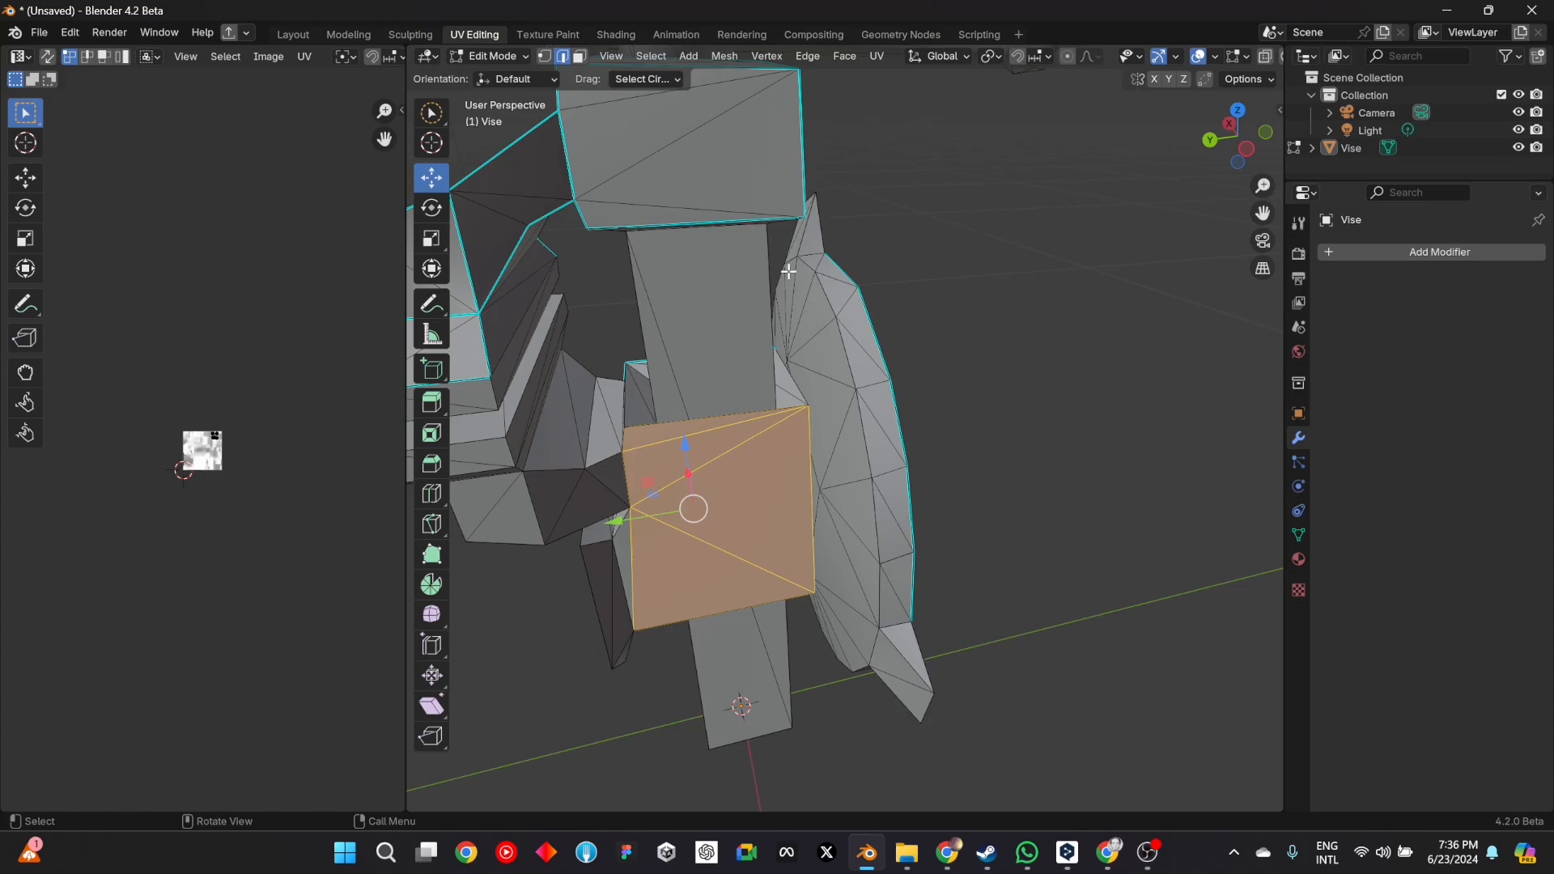
pyautogui.click(871, 457)
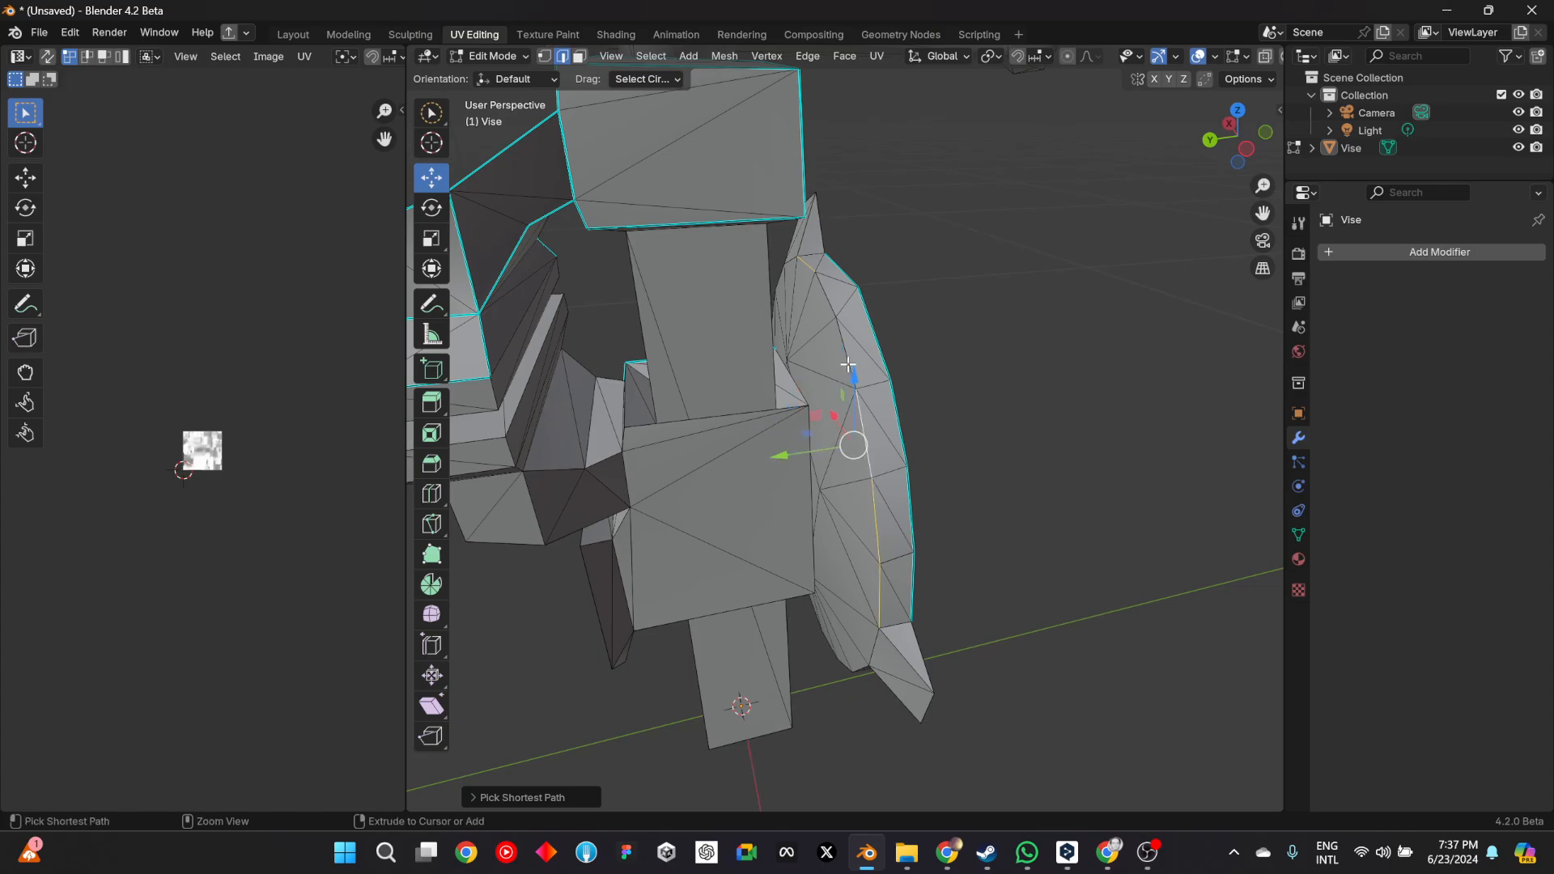
pyautogui.rightClick(848, 364)
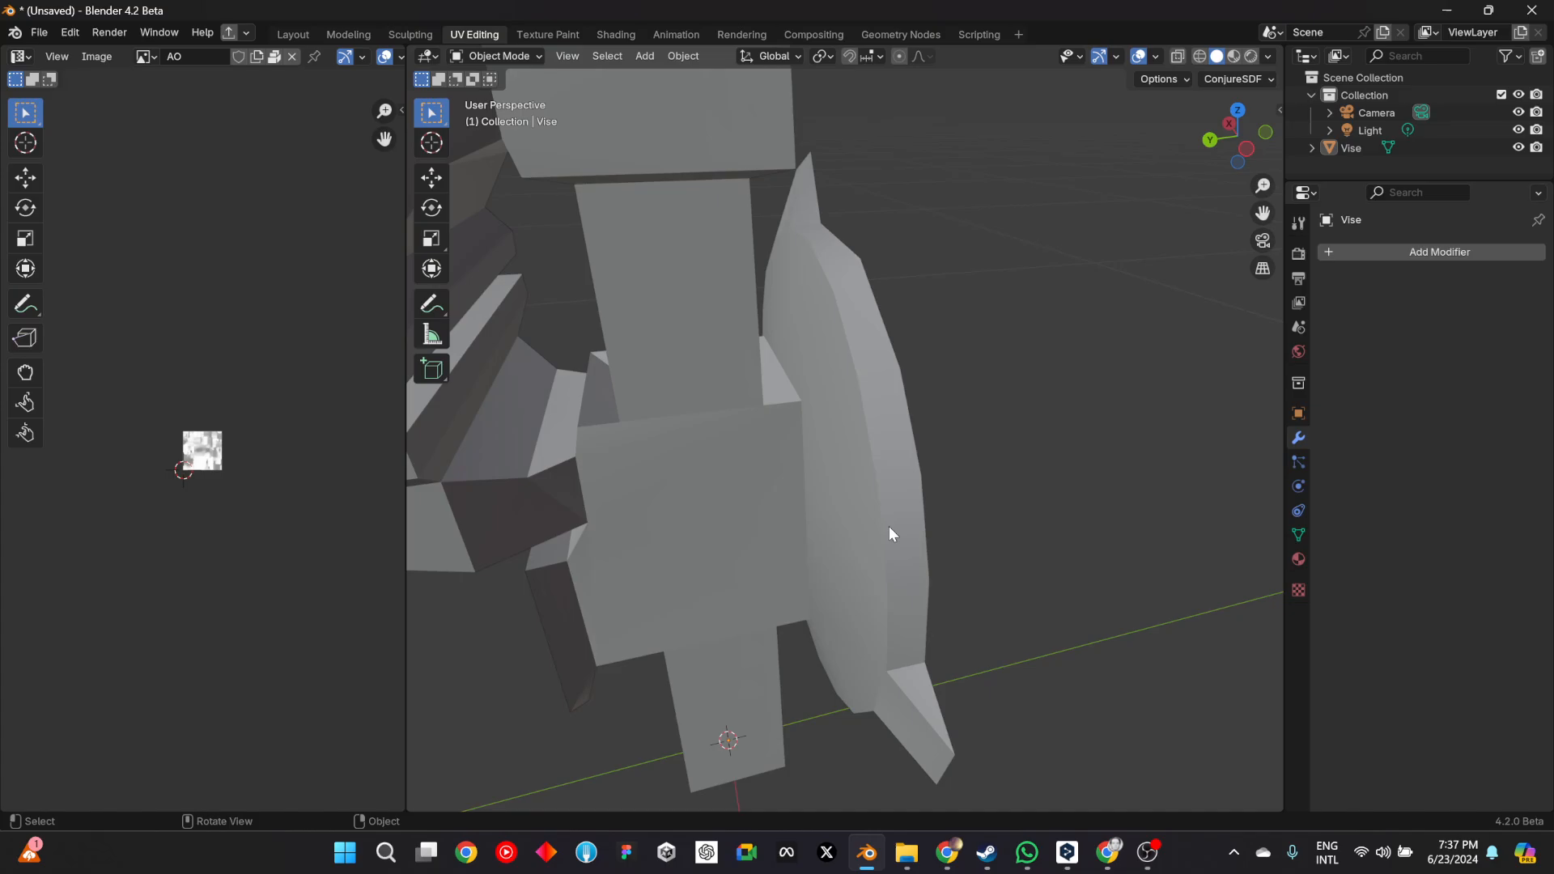
# - Add a Subdivision Surface modifier to the vise, orbit to inspect the pinching, then remove it
pyautogui.click(1439, 252)
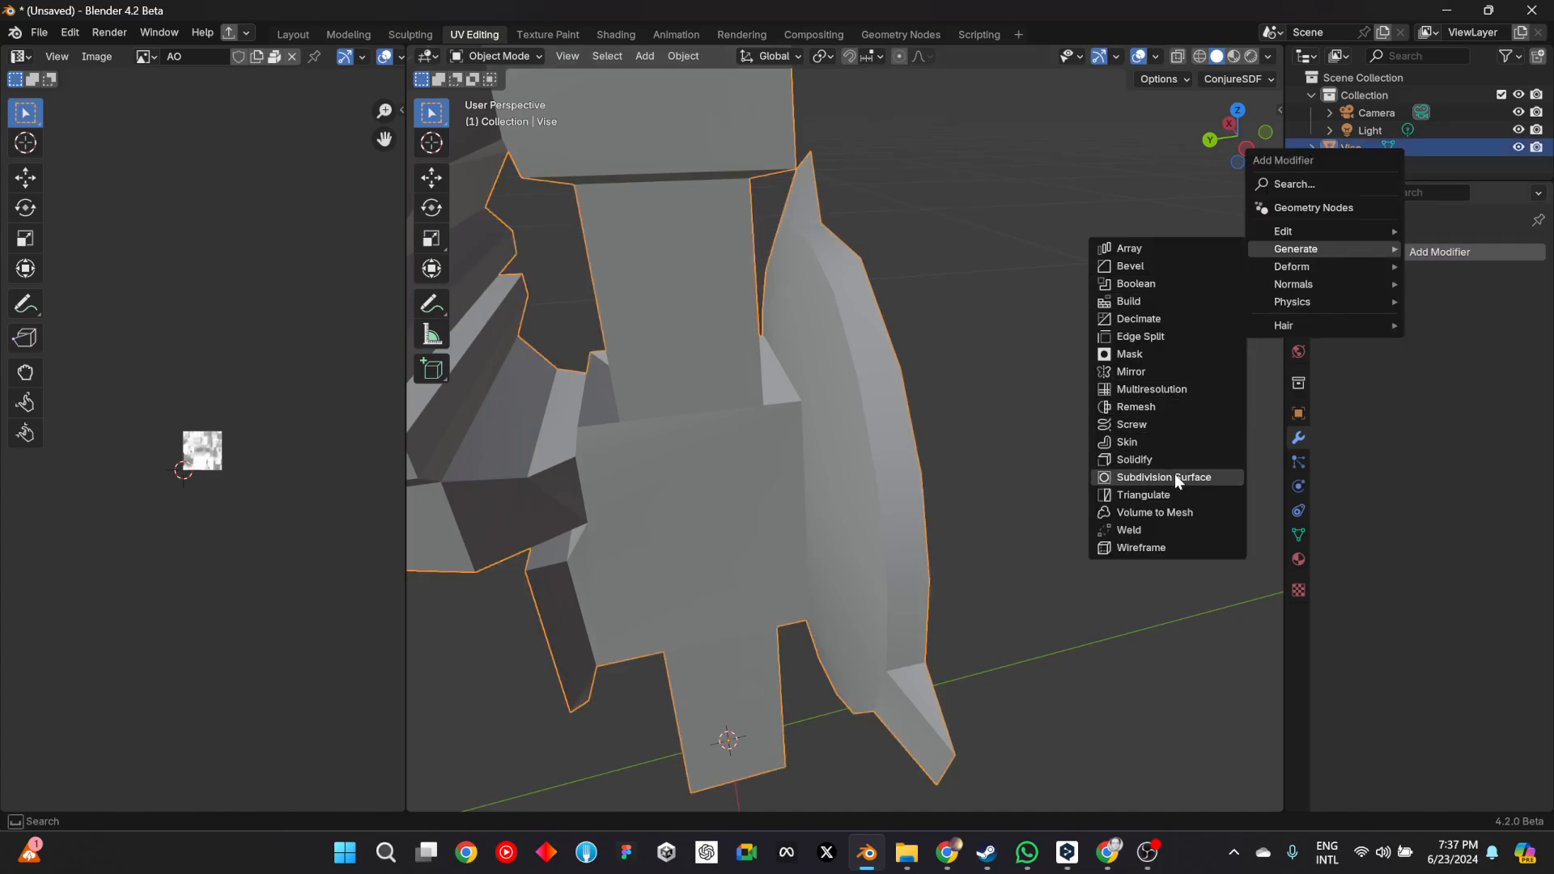
pyautogui.click(1167, 476)
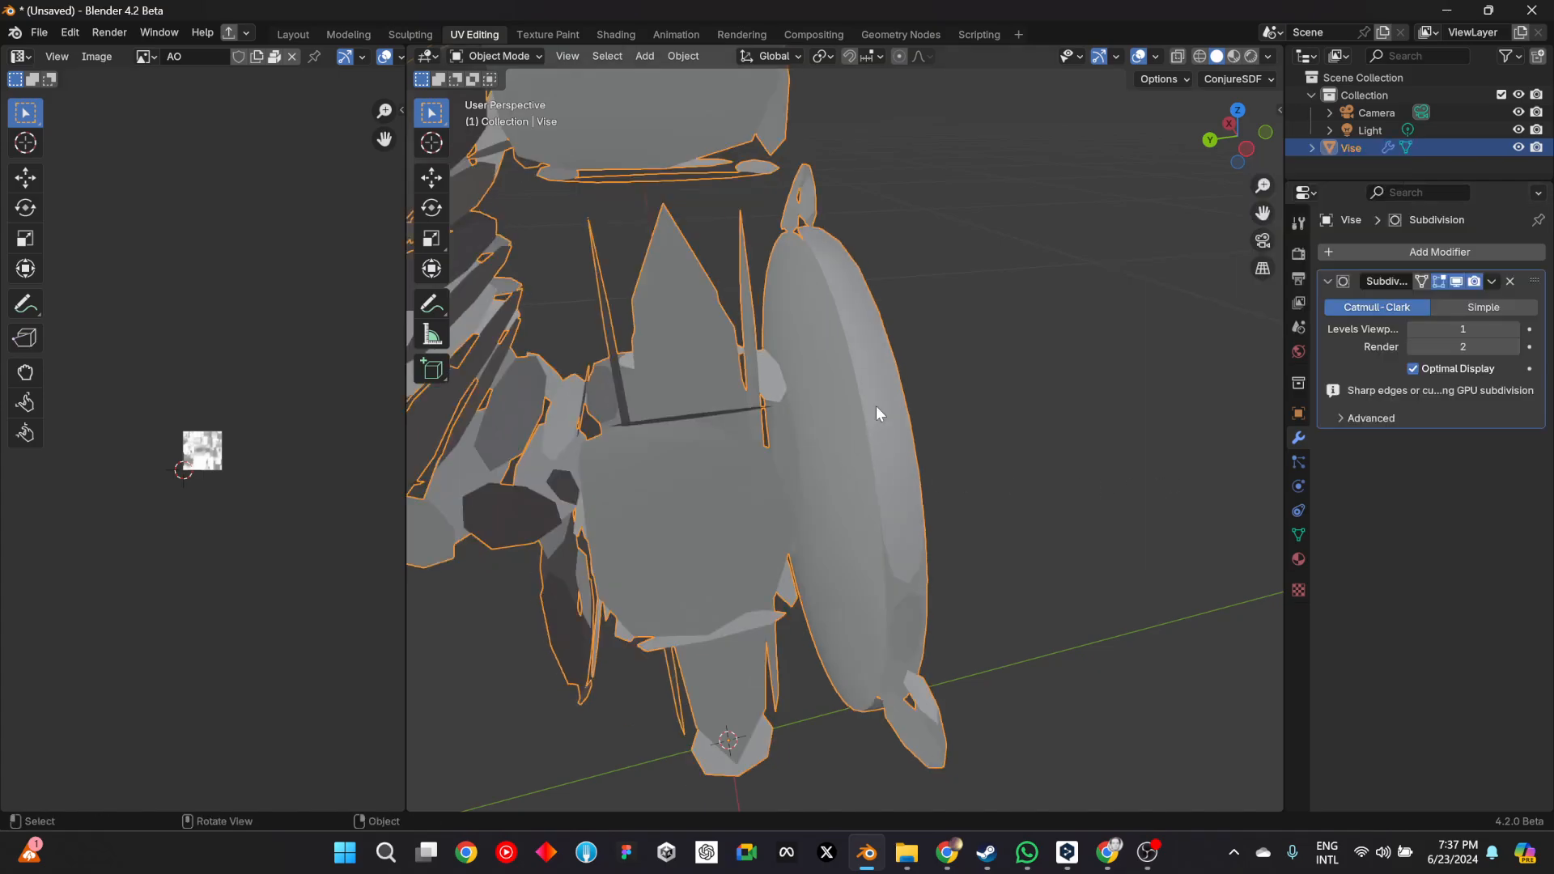
pyautogui.moveTo(877, 414); pyautogui.dragTo(776, 573)
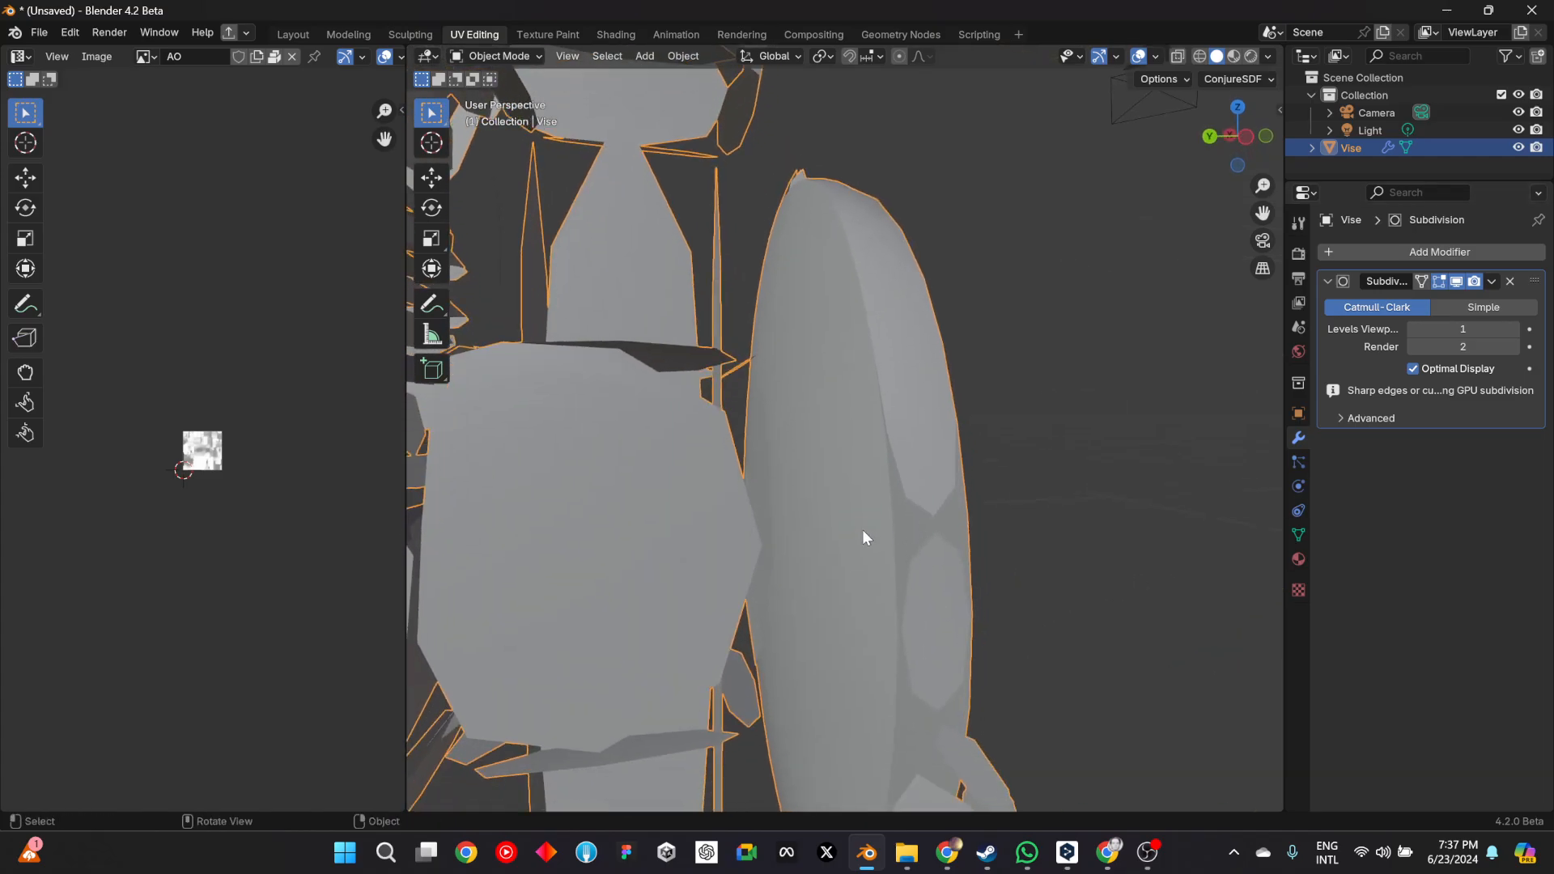
pyautogui.click(1510, 282)
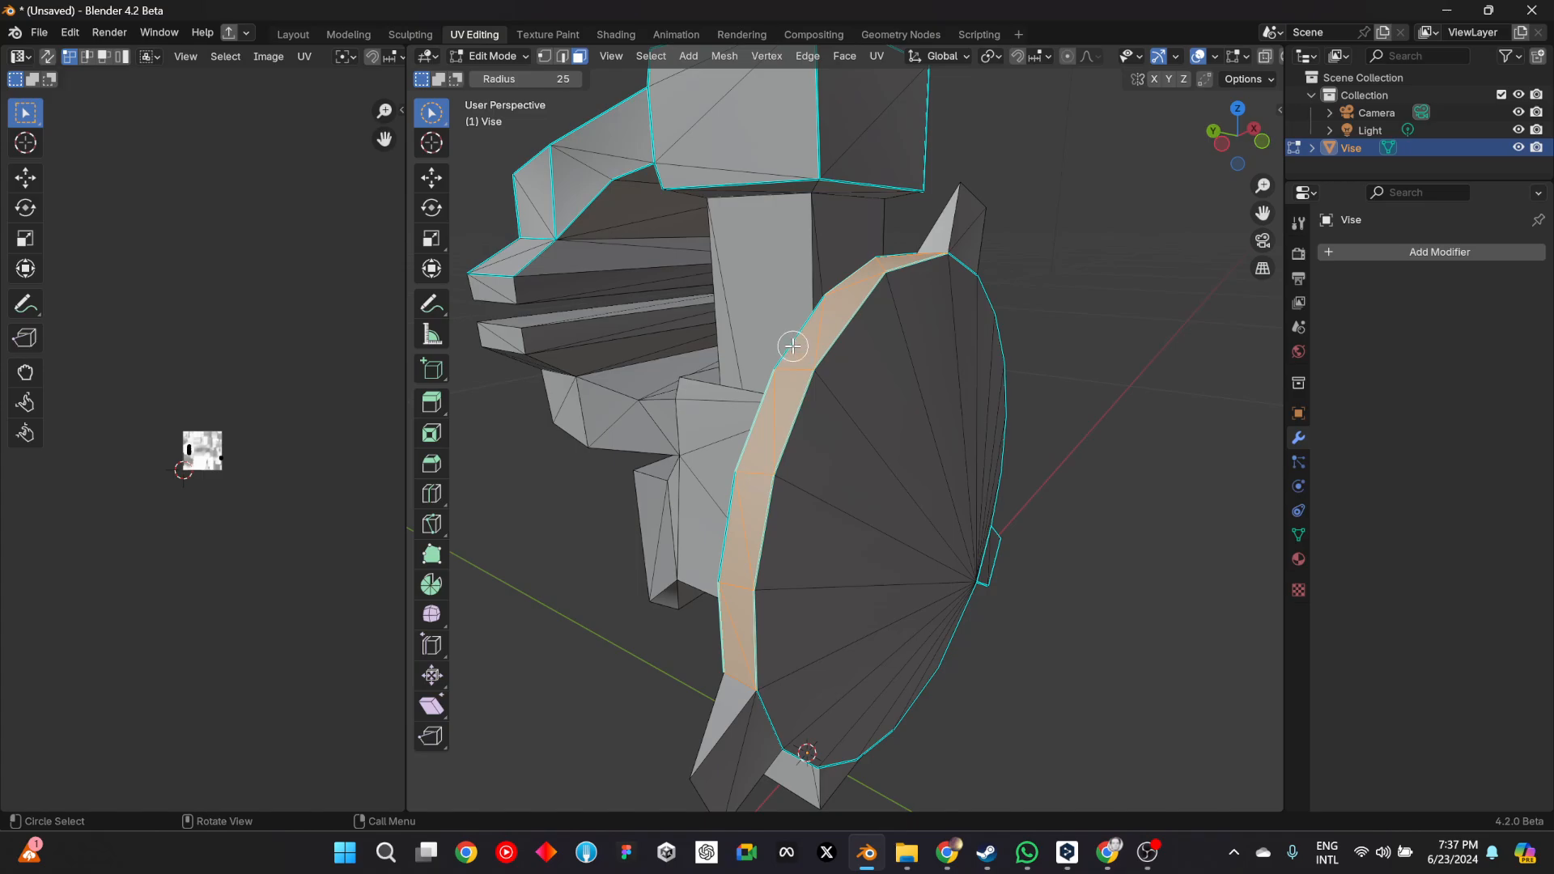
# - Open the Mesh > Normals options for the selected rim strip of the round plate
pyautogui.click(723, 56)
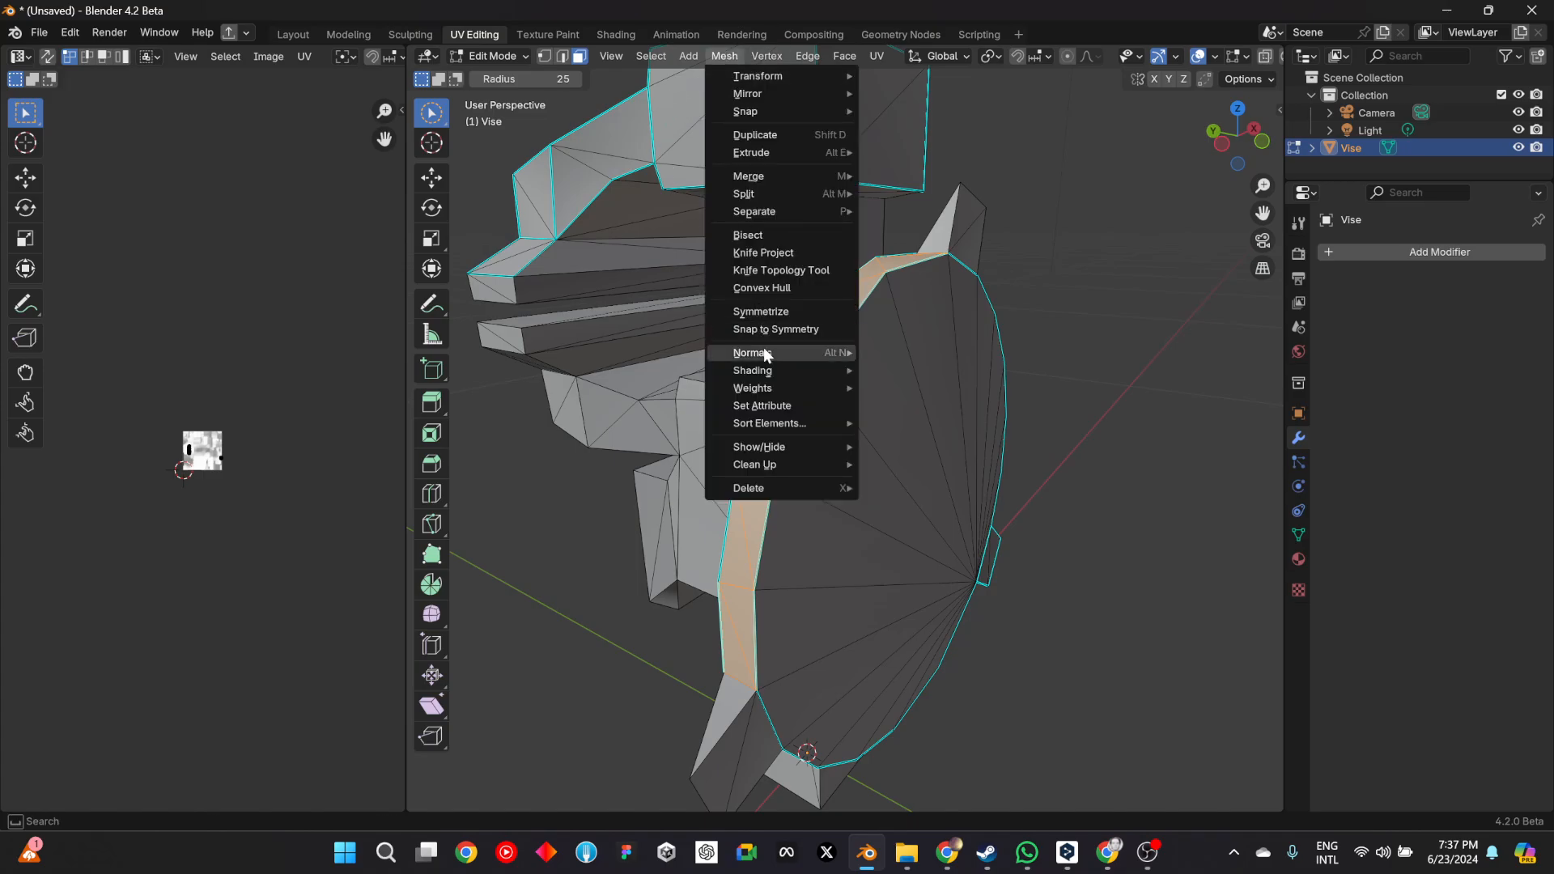
pyautogui.click(751, 353)
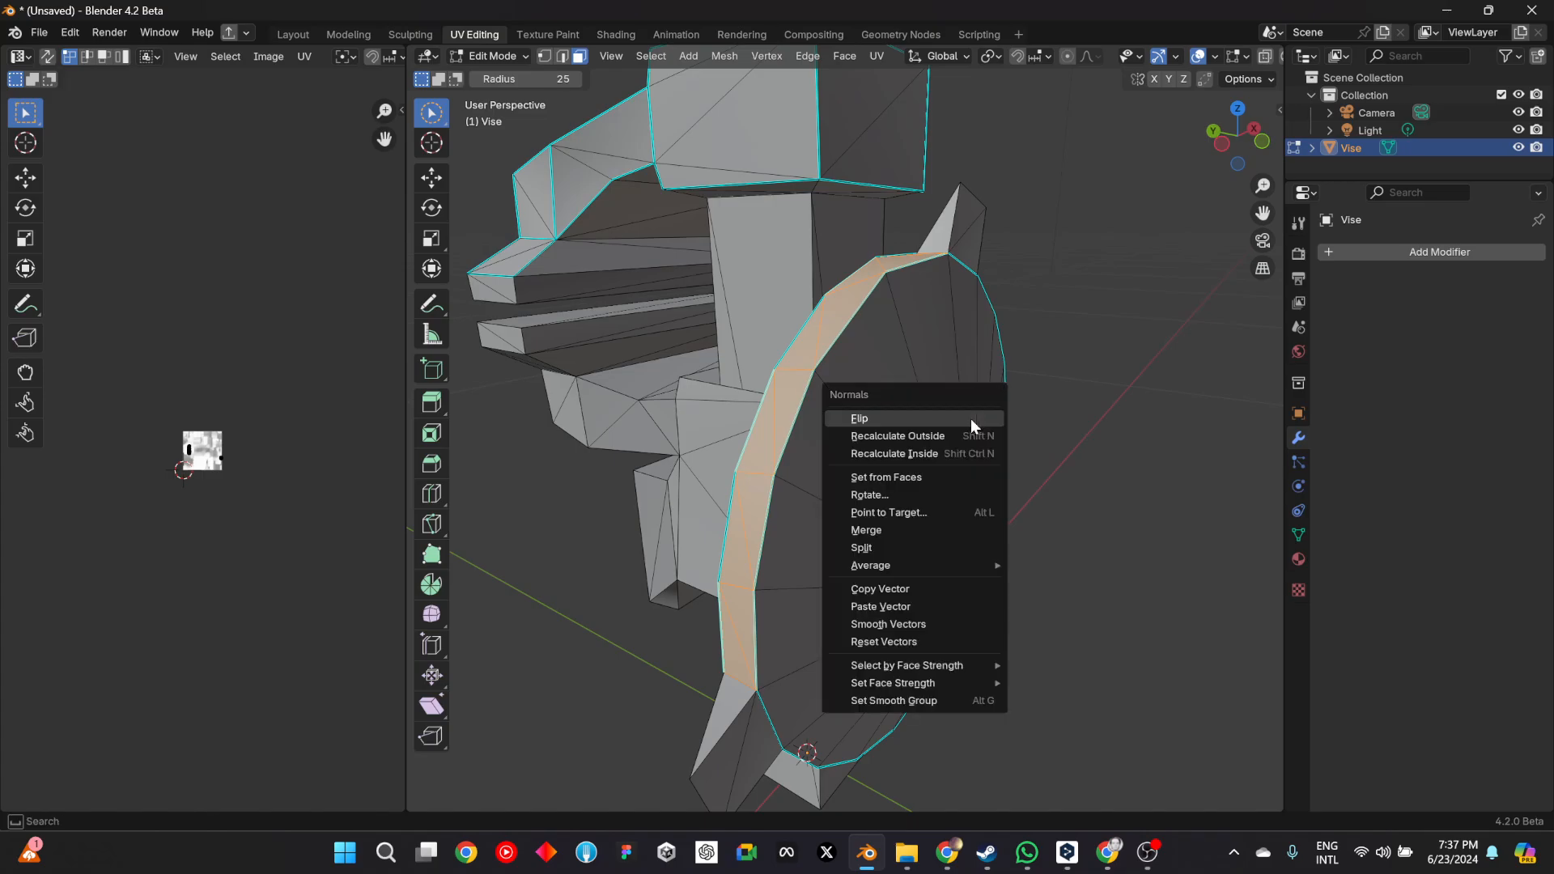
pyautogui.moveTo(873, 713)
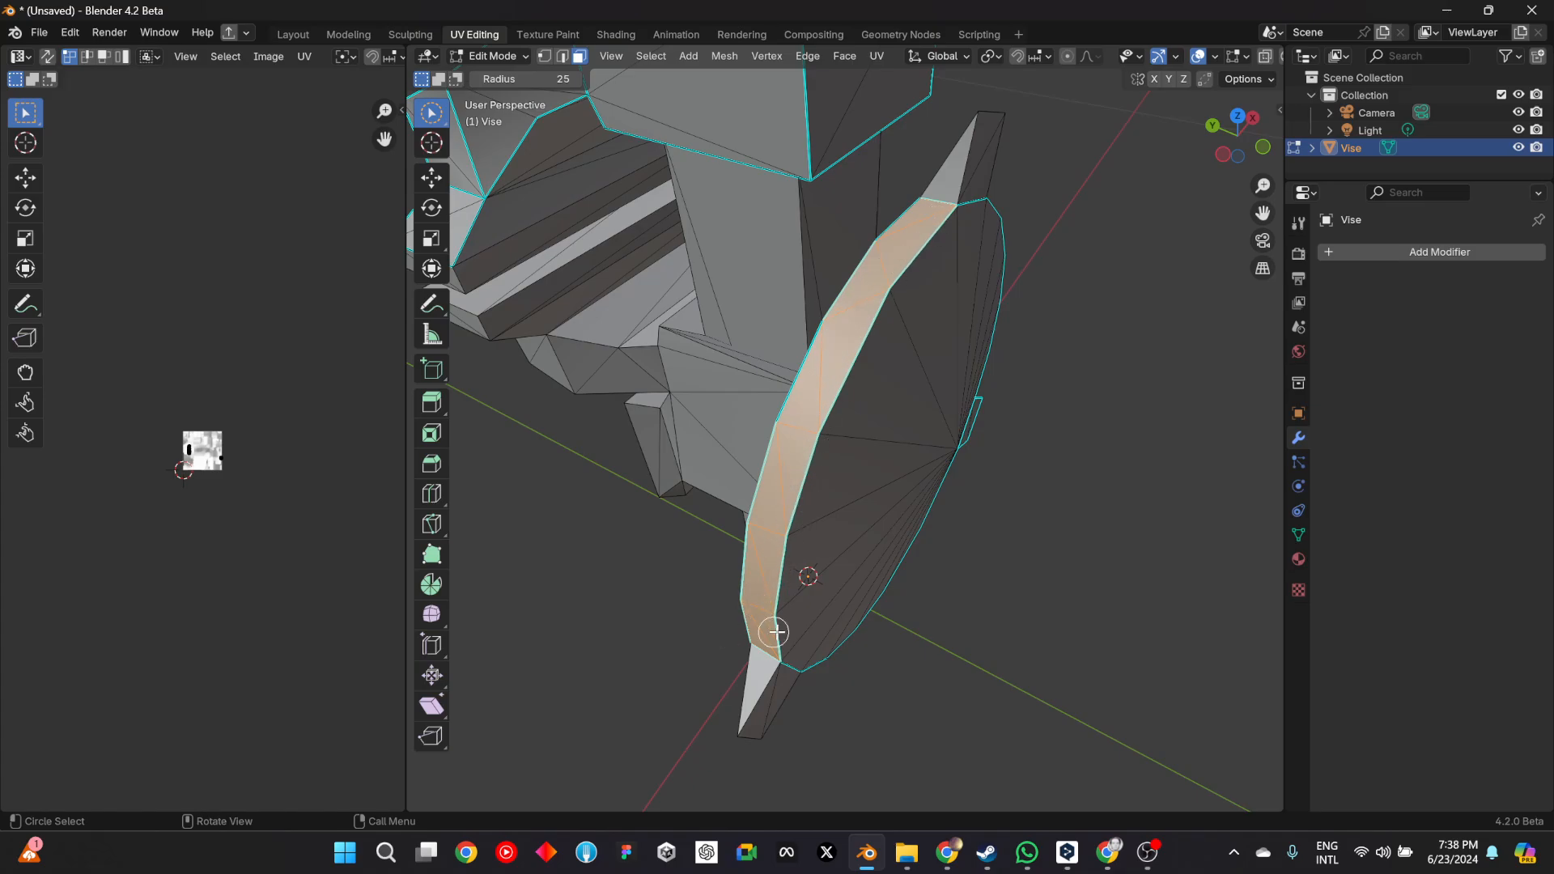
pyautogui.moveTo(791, 661)
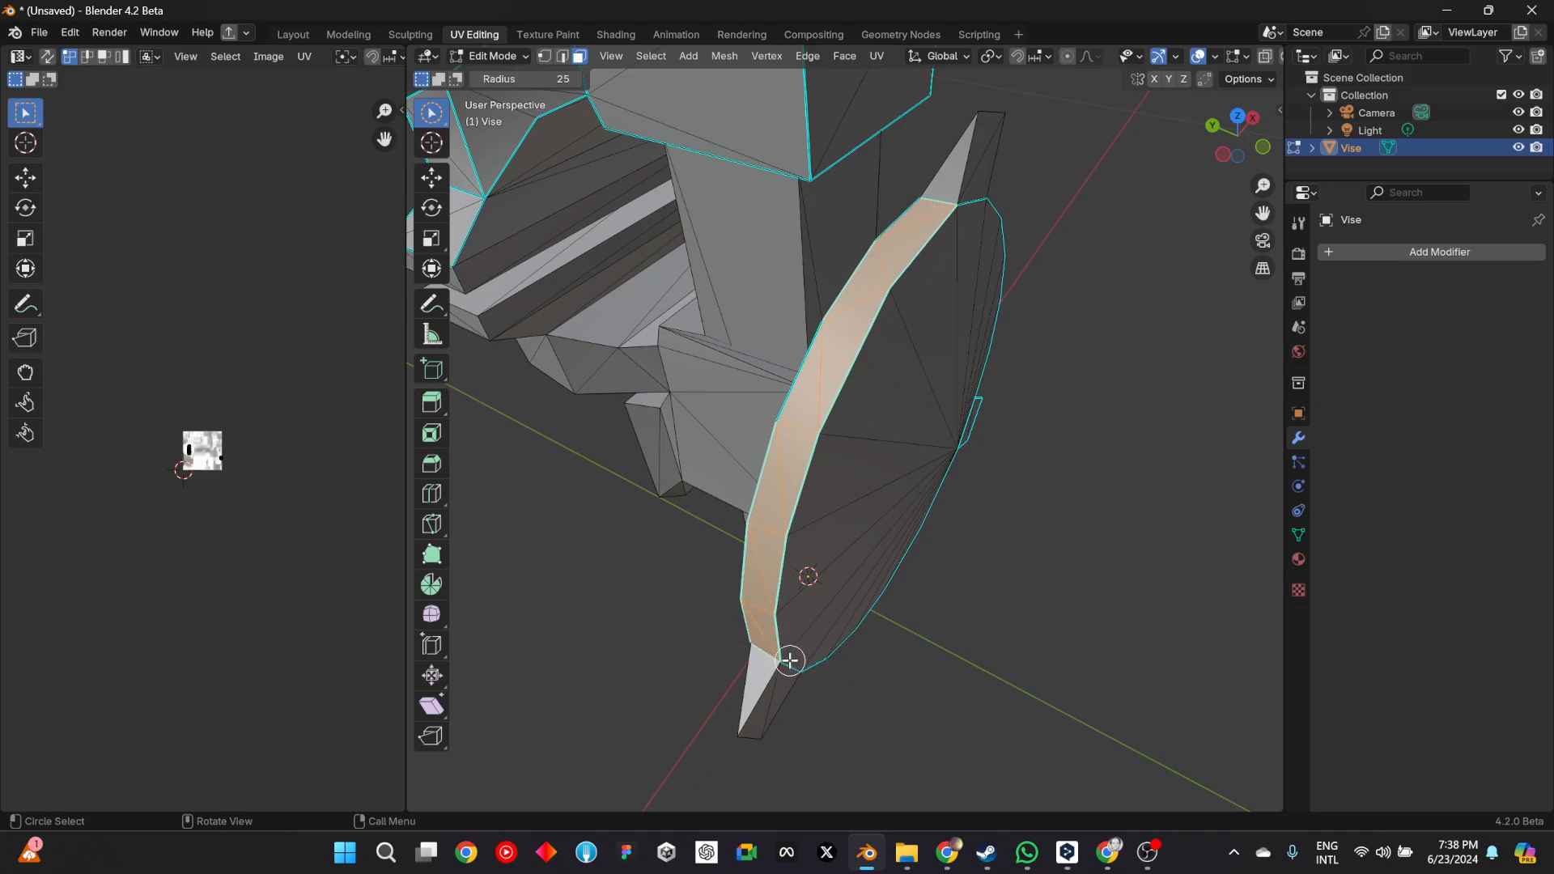
pyautogui.moveTo(830, 421)
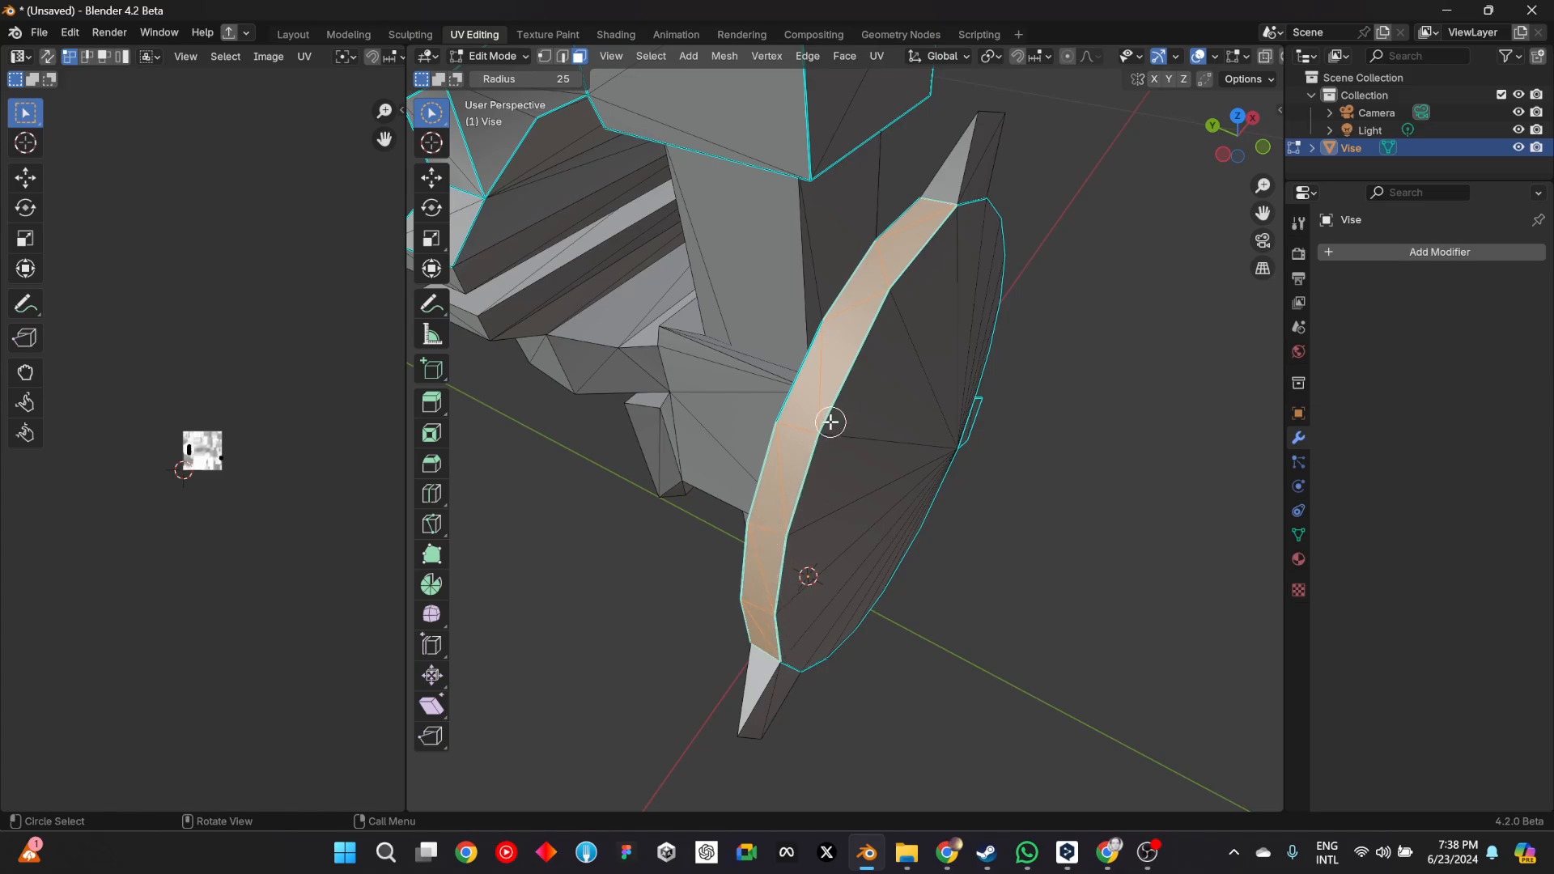
pyautogui.moveTo(766, 666)
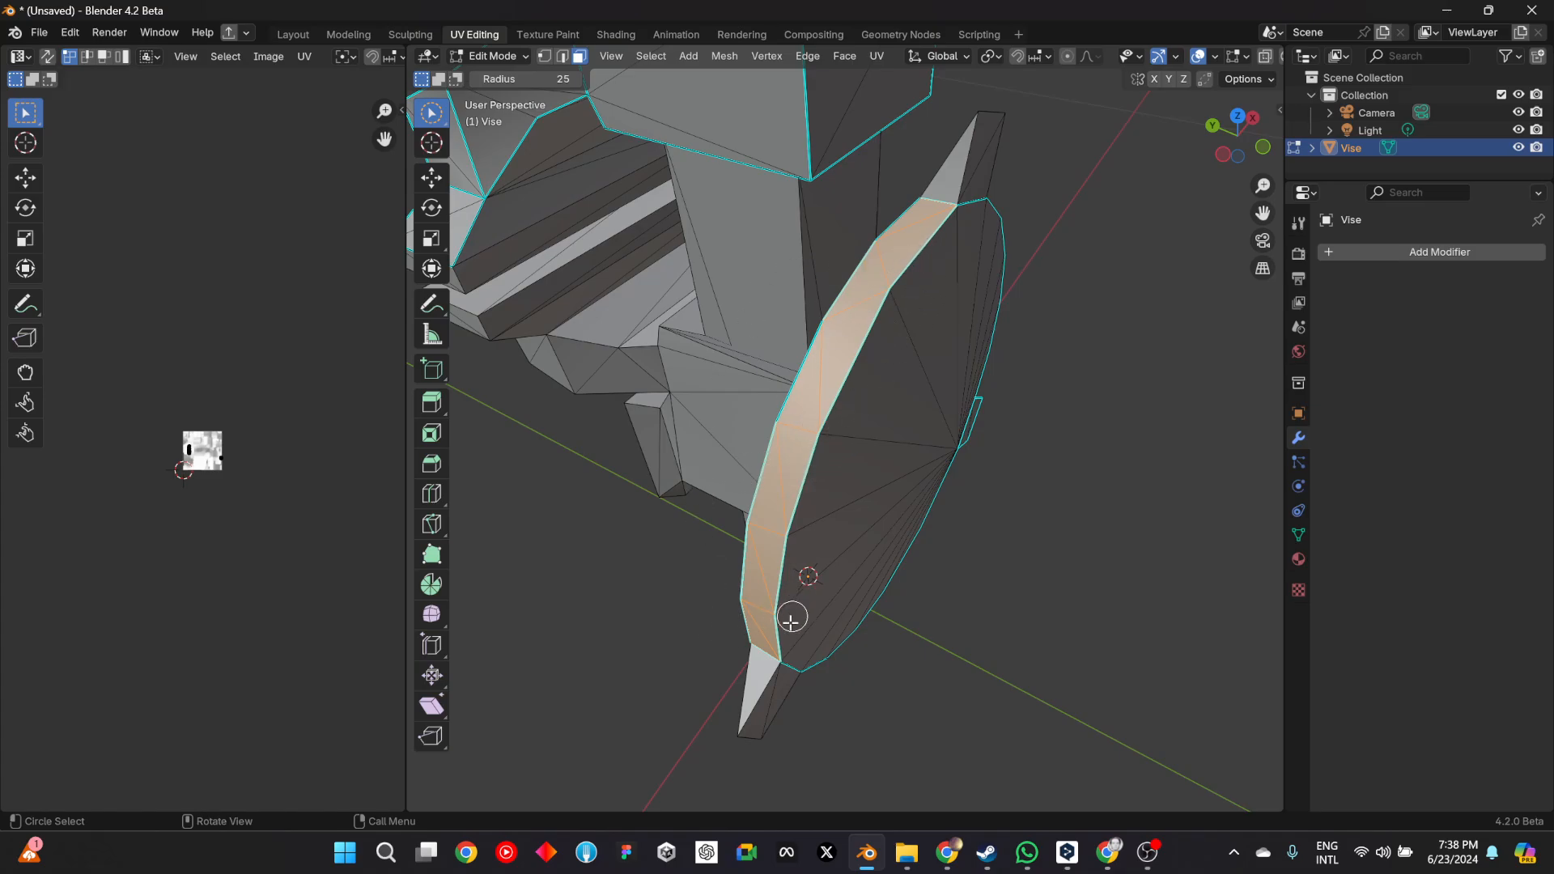
pyautogui.moveTo(892, 318)
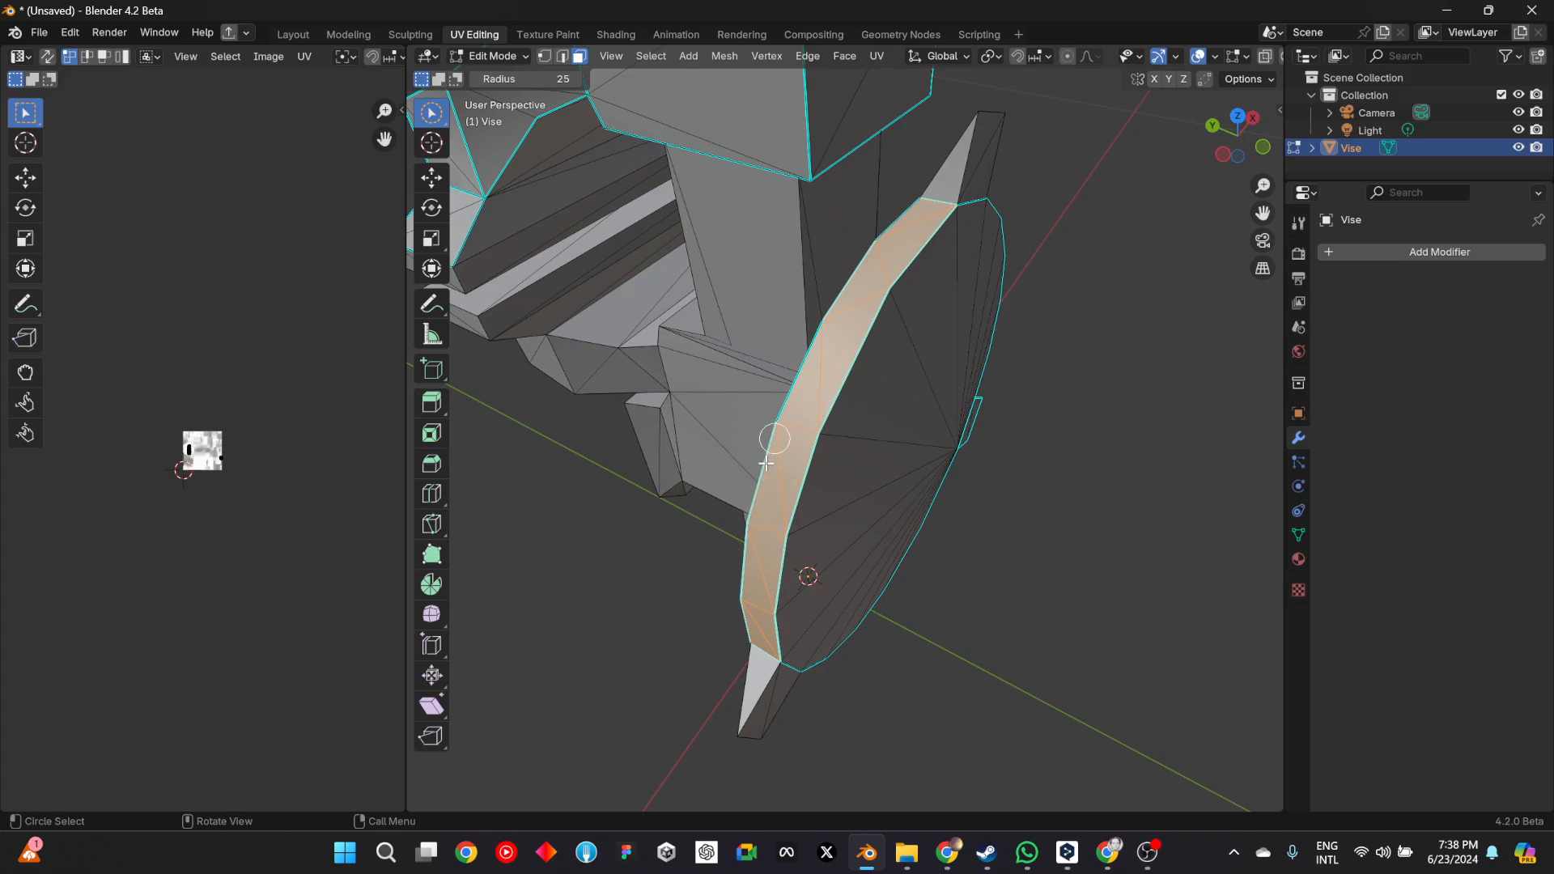
# - Select faces around the jaw recess and the front face, then orbit to inspect the sharp edges
pyautogui.moveTo(773, 446); pyautogui.dragTo(912, 268)
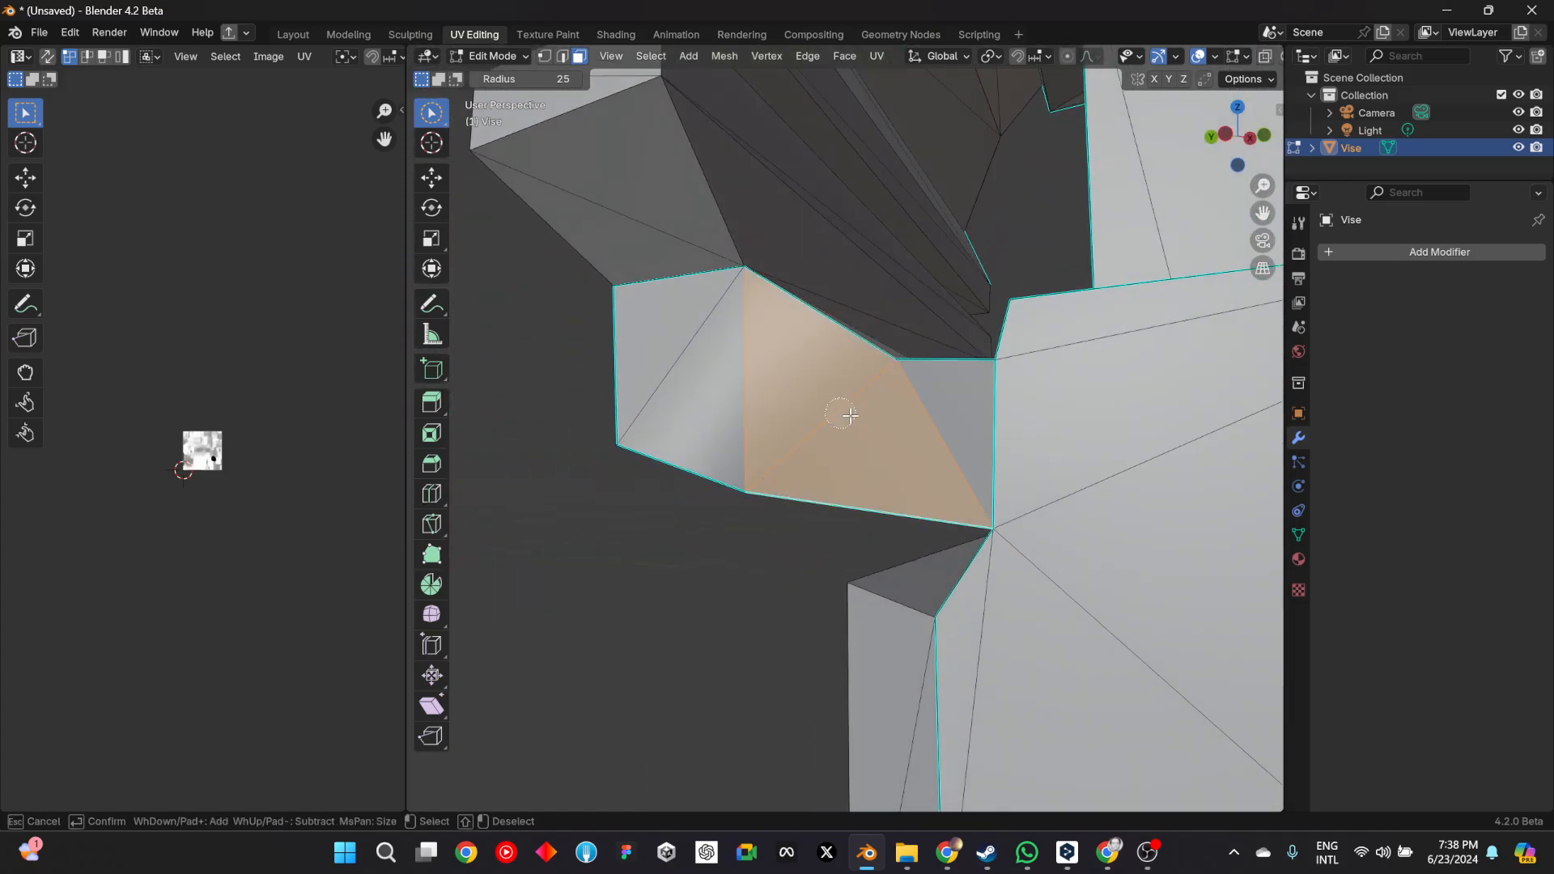
pyautogui.moveTo(842, 416); pyautogui.dragTo(698, 557)
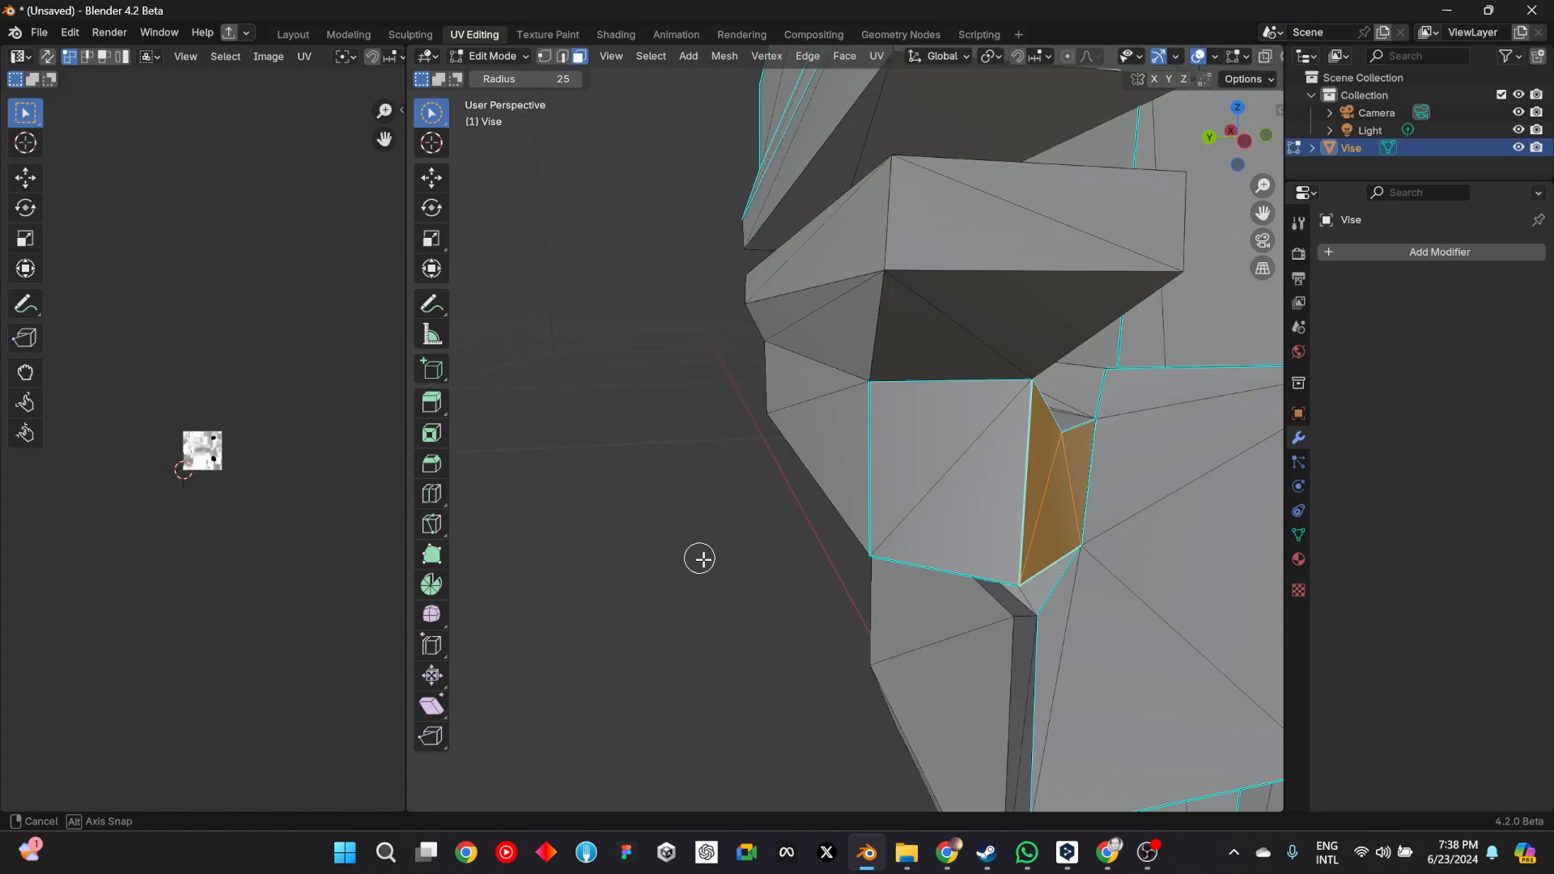
pyautogui.moveTo(700, 557); pyautogui.dragTo(639, 524)
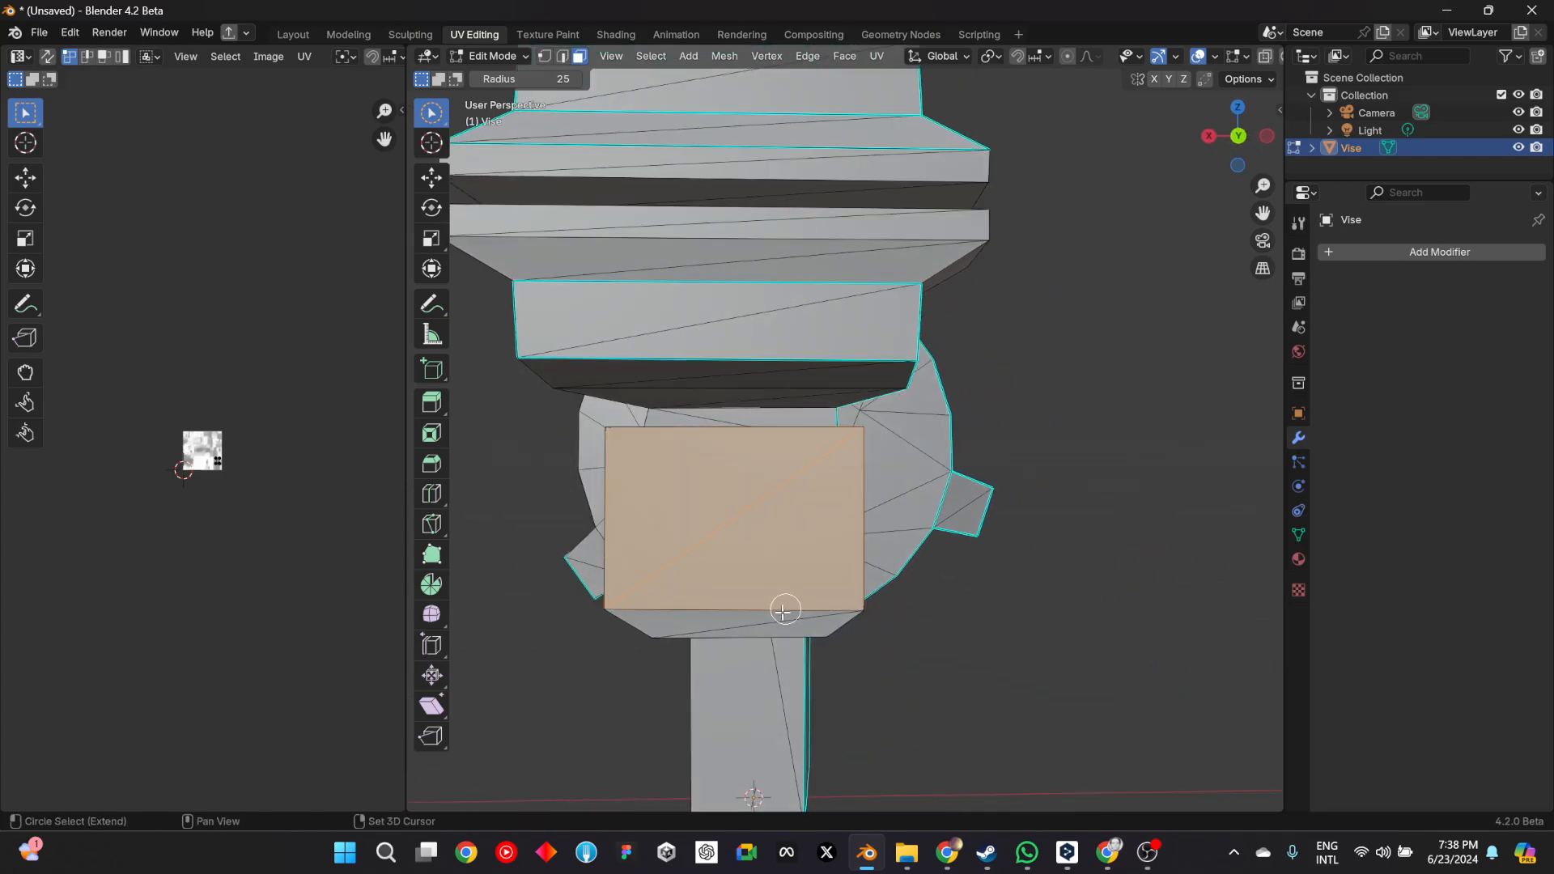
pyautogui.moveTo(782, 612); pyautogui.dragTo(741, 444)
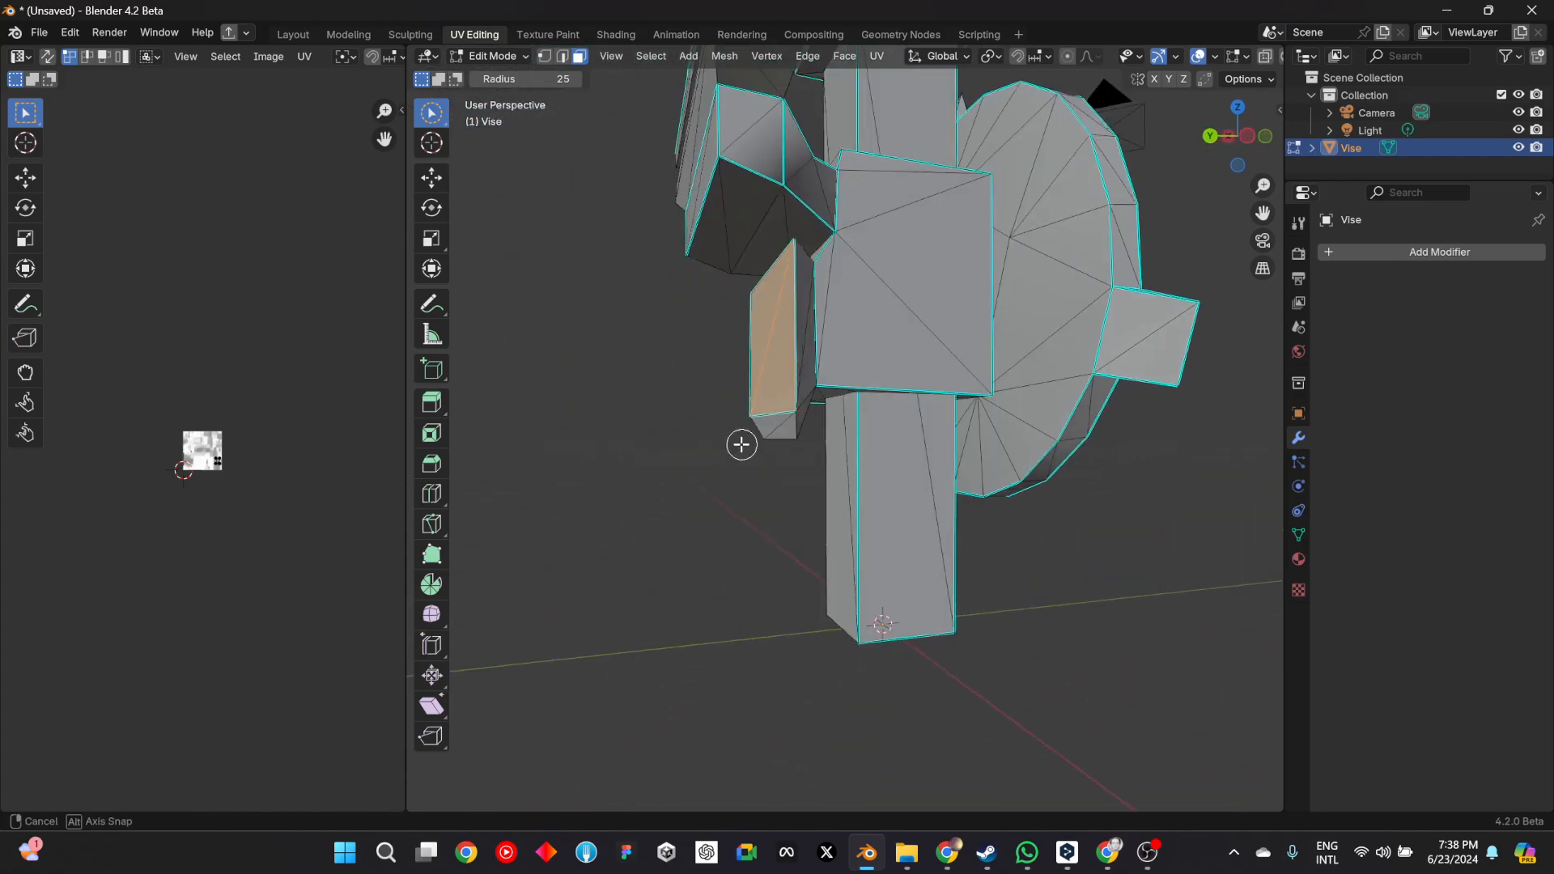
pyautogui.moveTo(741, 445); pyautogui.dragTo(907, 539)
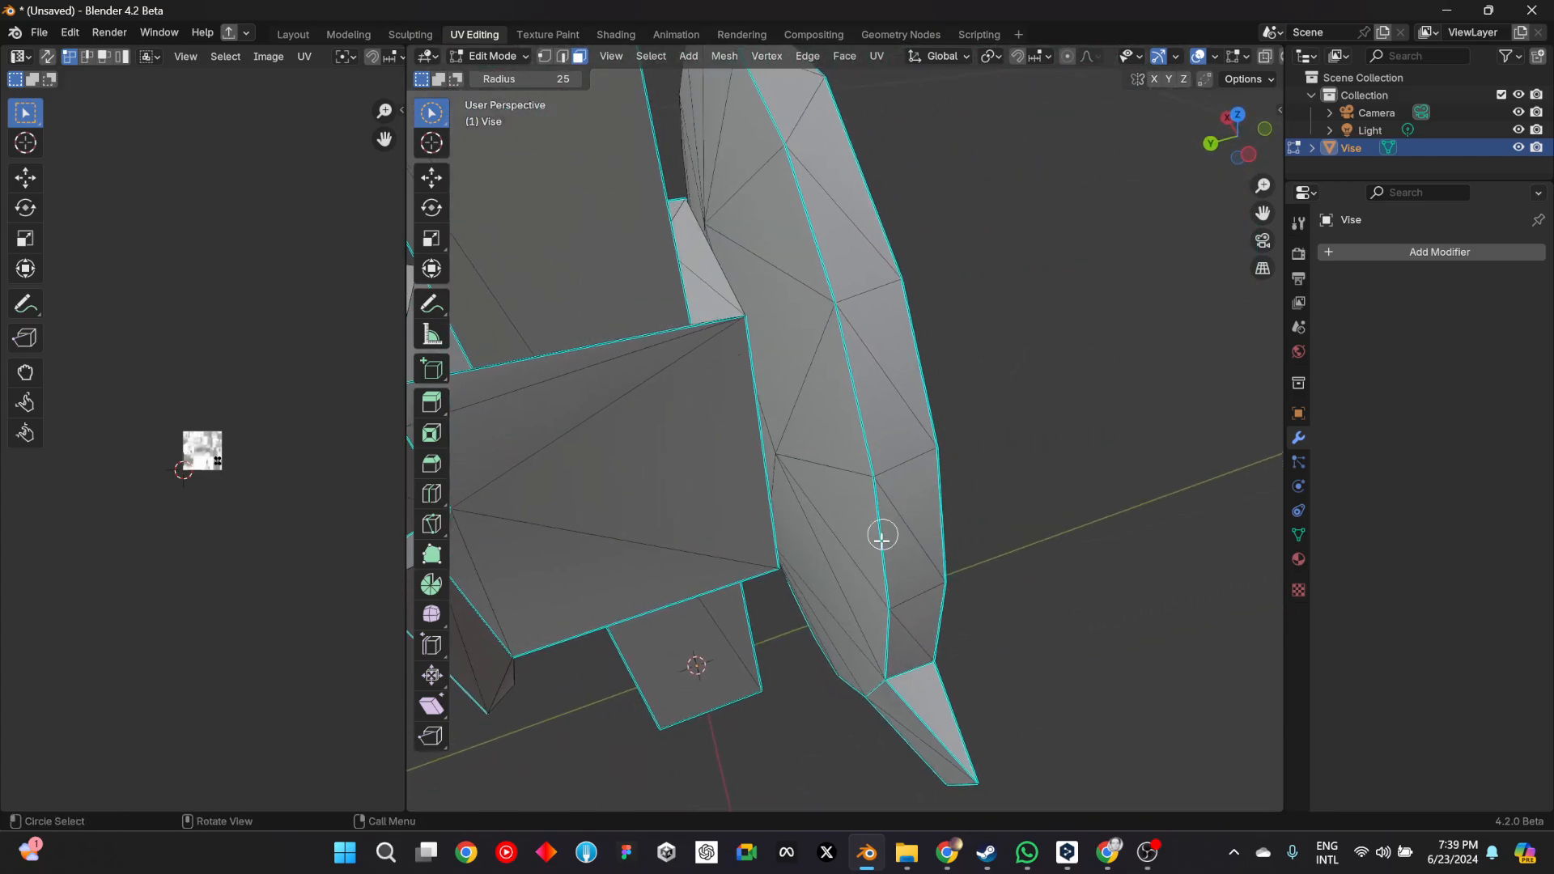
pyautogui.moveTo(882, 535); pyautogui.dragTo(908, 559)
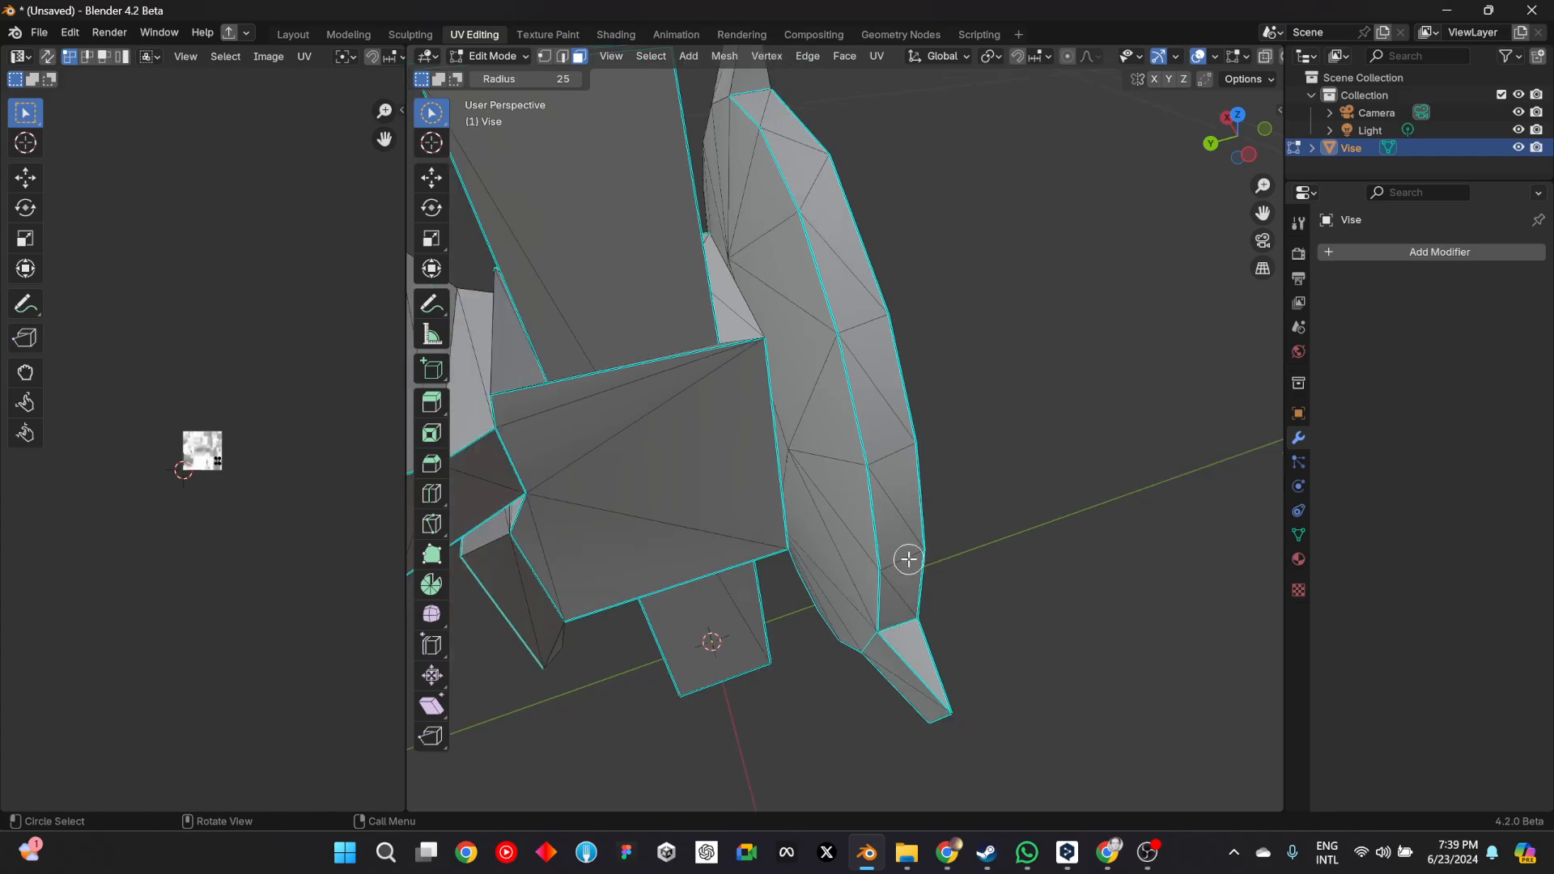
# - Add a Subdivision Surface modifier, preview the rounded vise in Object Mode, and return to Edit Mode
pyautogui.click(1439, 252)
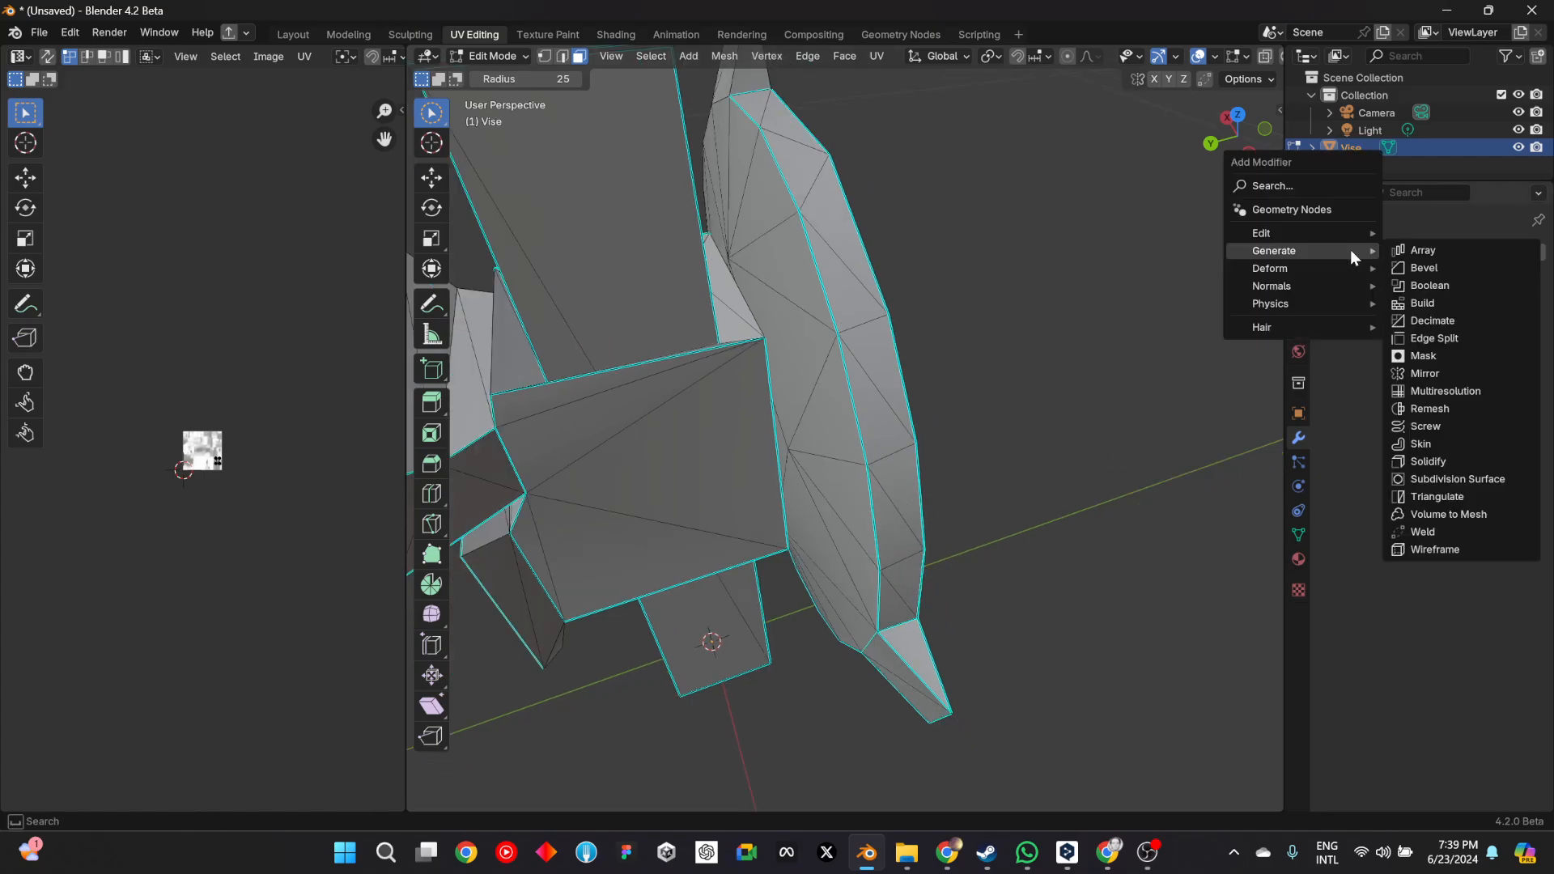
pyautogui.click(1458, 478)
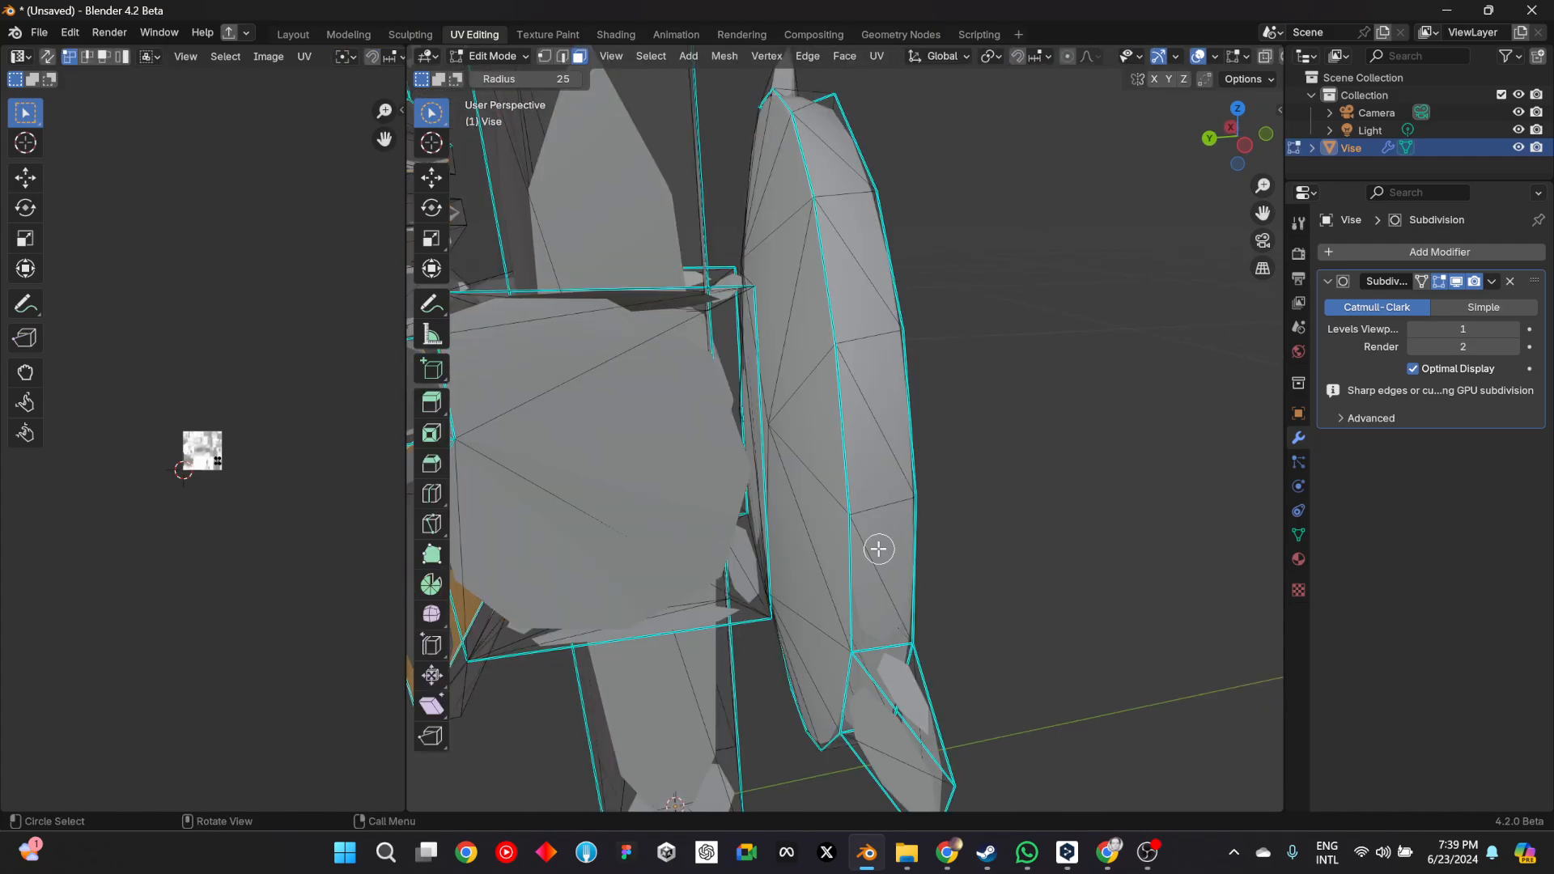
pyautogui.press('Tab')
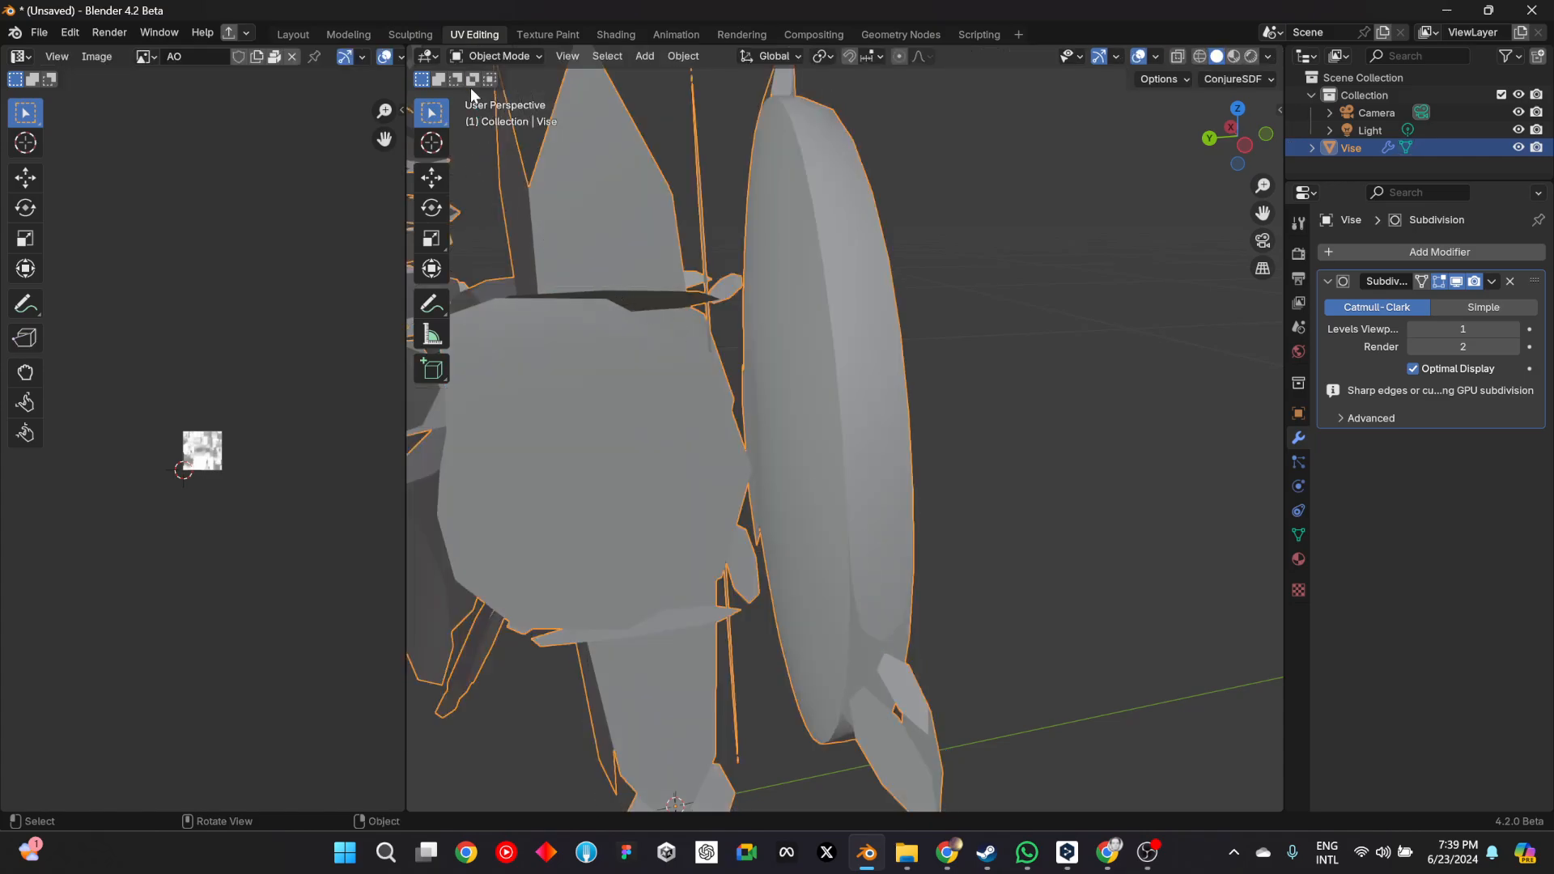
pyautogui.press('Tab')
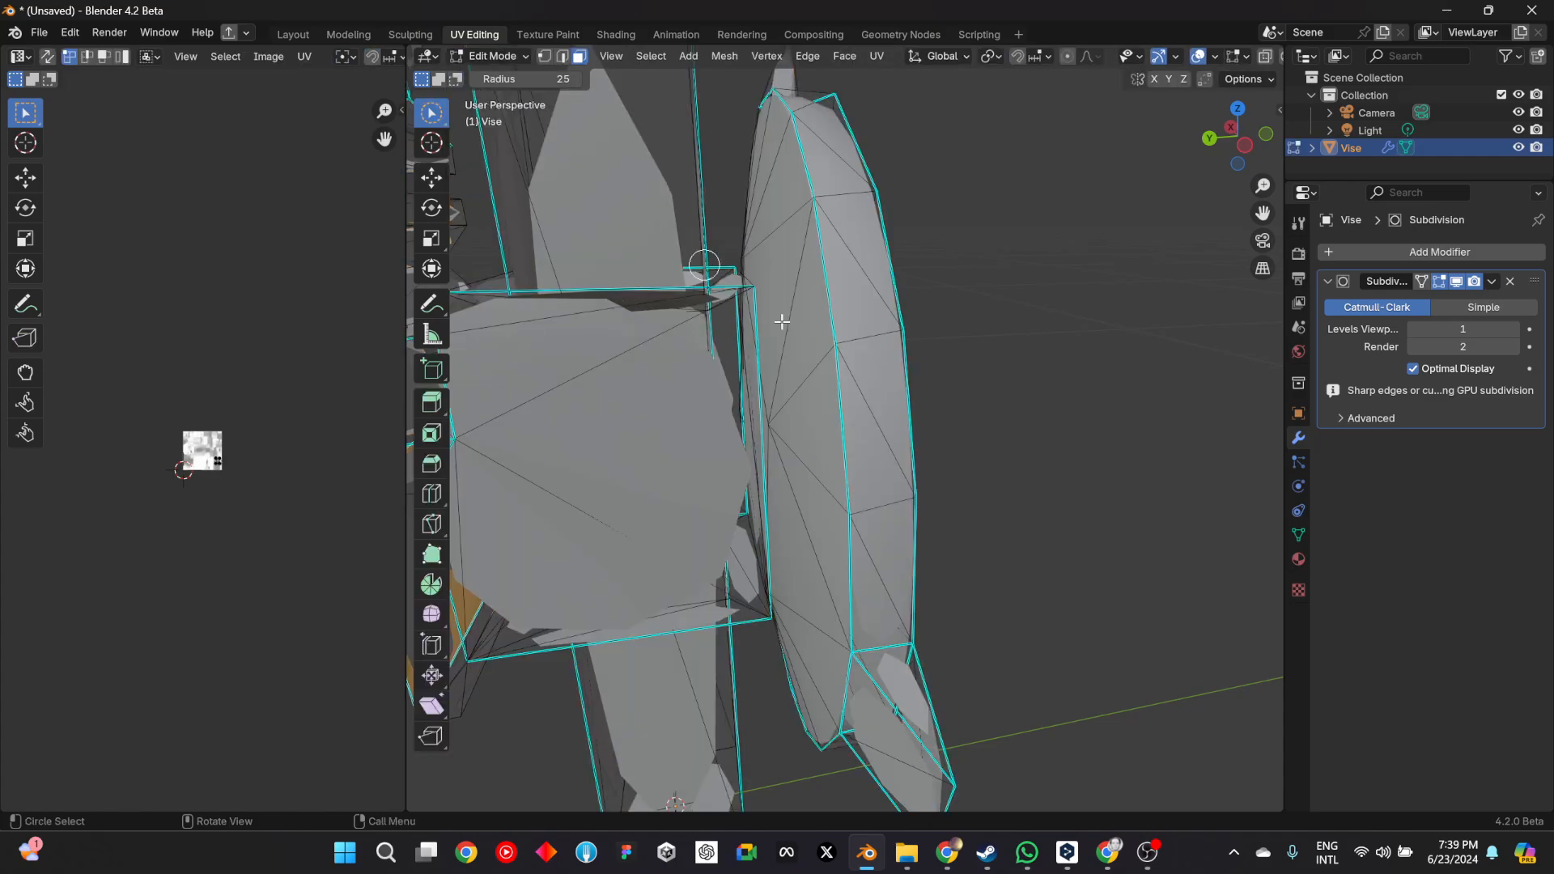
# - Pick the disc's rim faces, finish the selection, and orbit to check the selected band
pyautogui.click(882, 584)
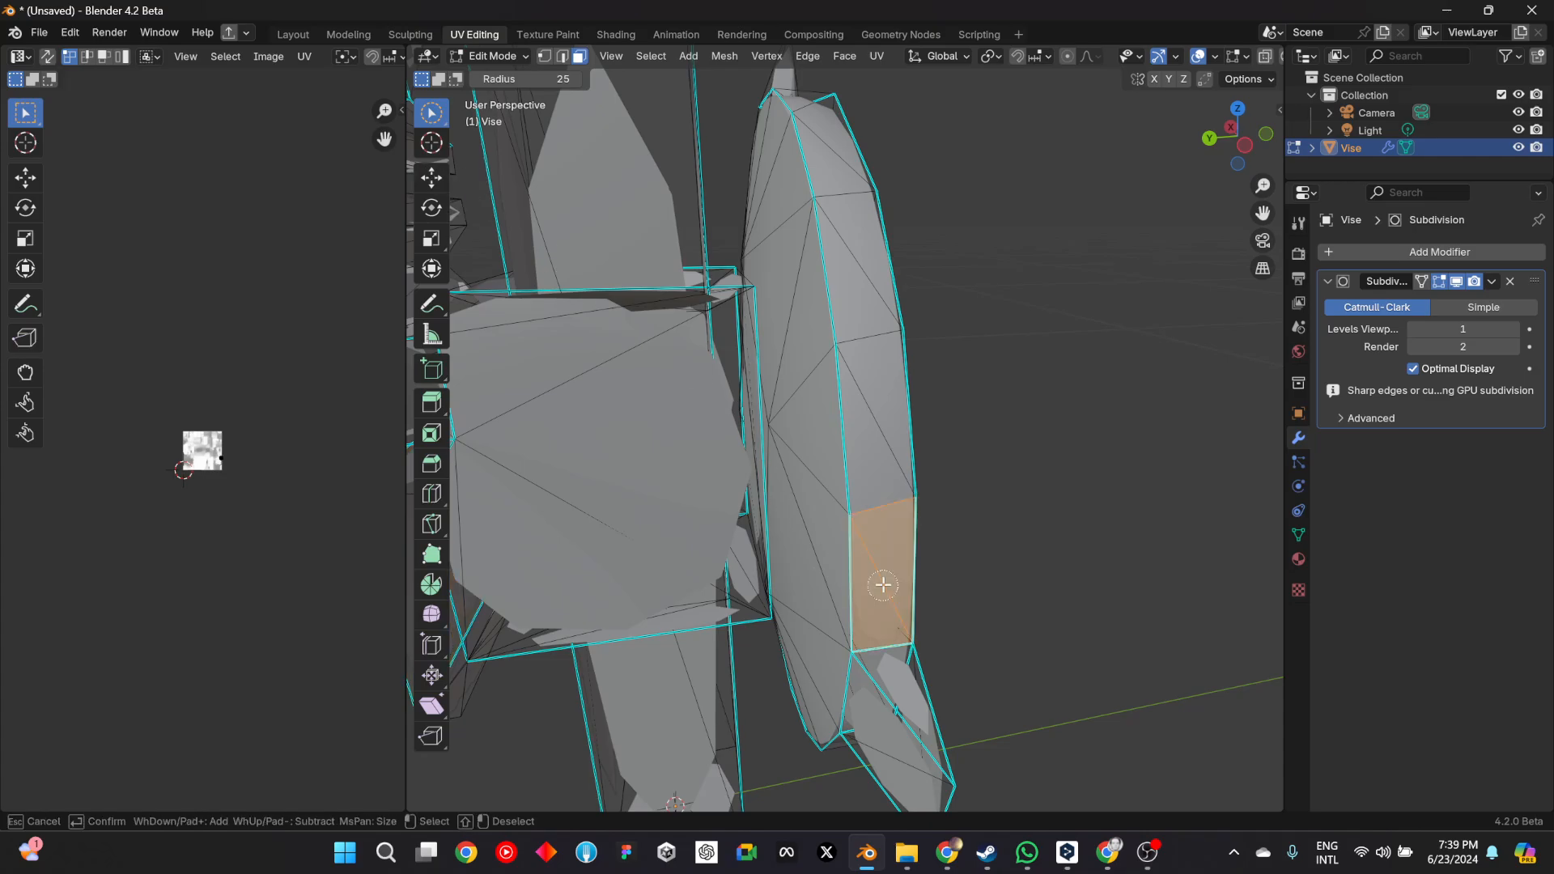
pyautogui.rightClick(882, 584)
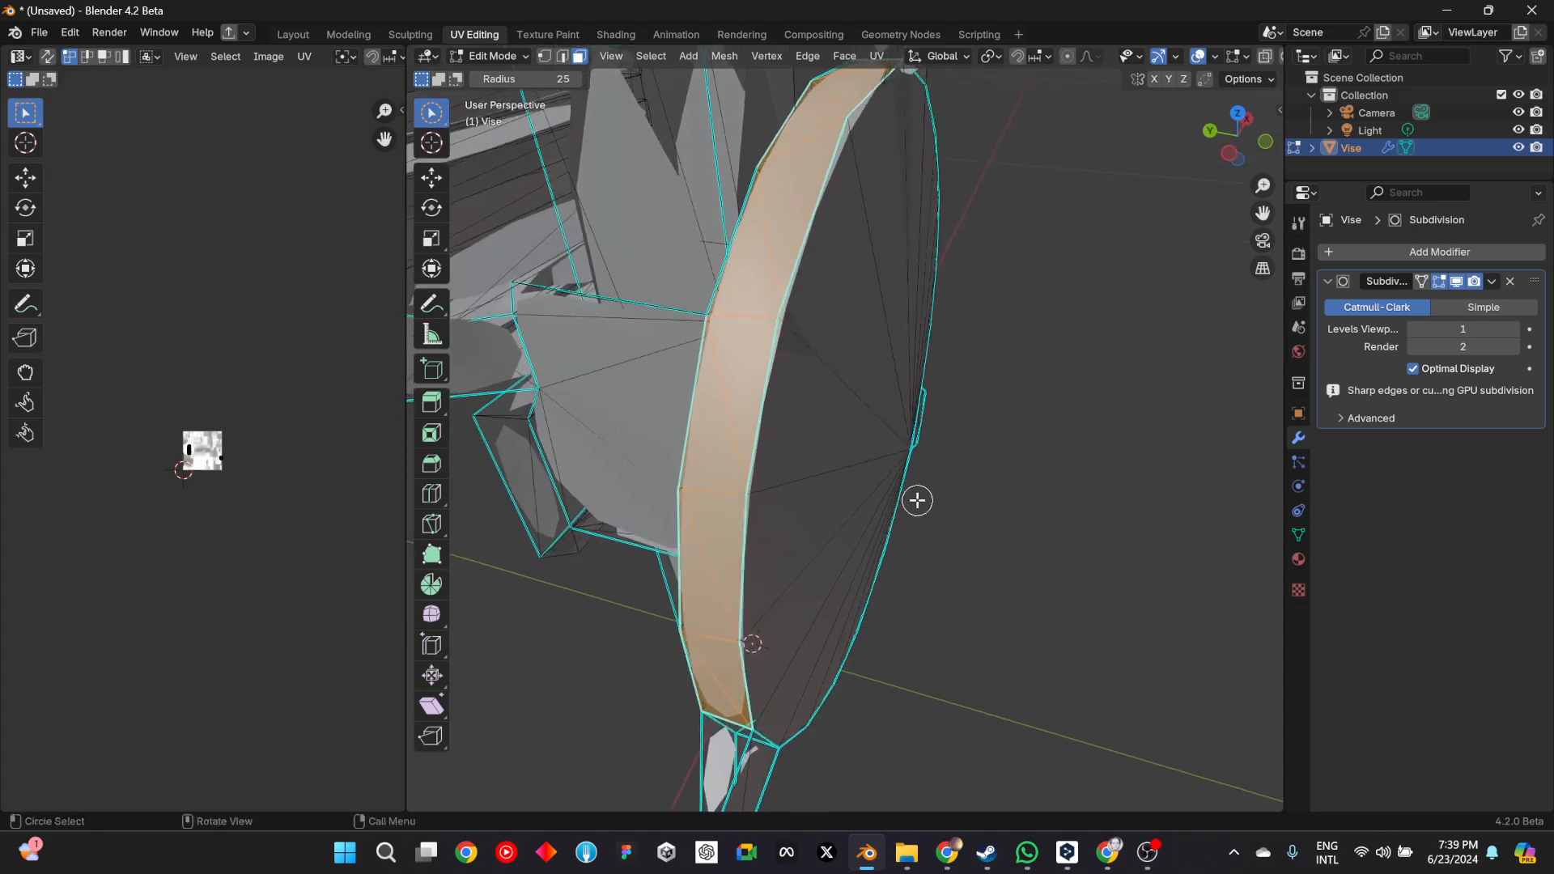
pyautogui.moveTo(892, 495); pyautogui.dragTo(863, 516)
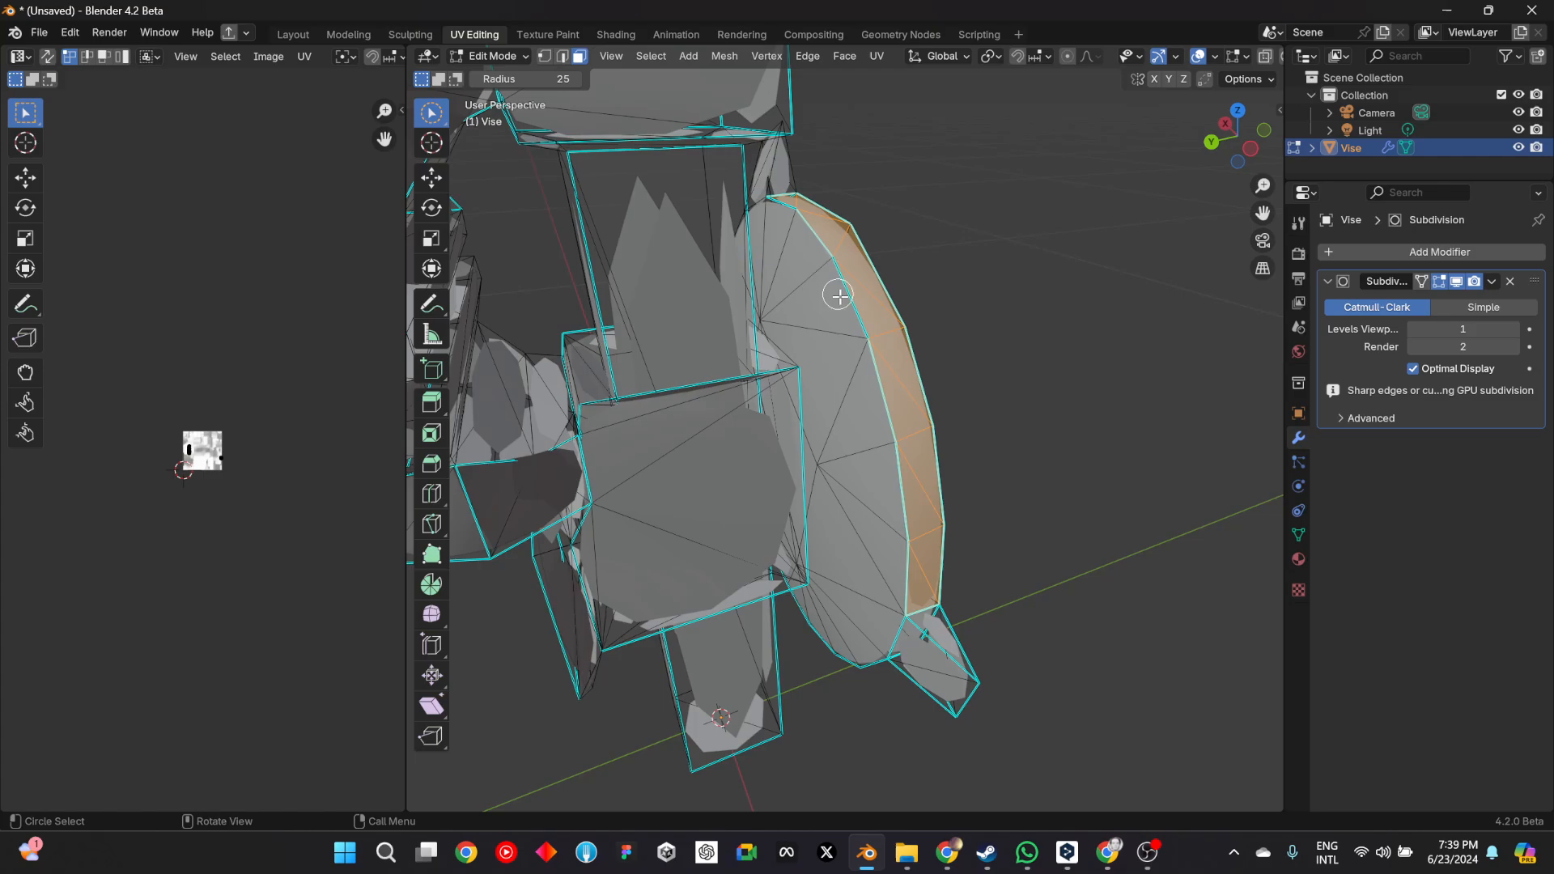
pyautogui.moveTo(838, 297); pyautogui.dragTo(823, 238)
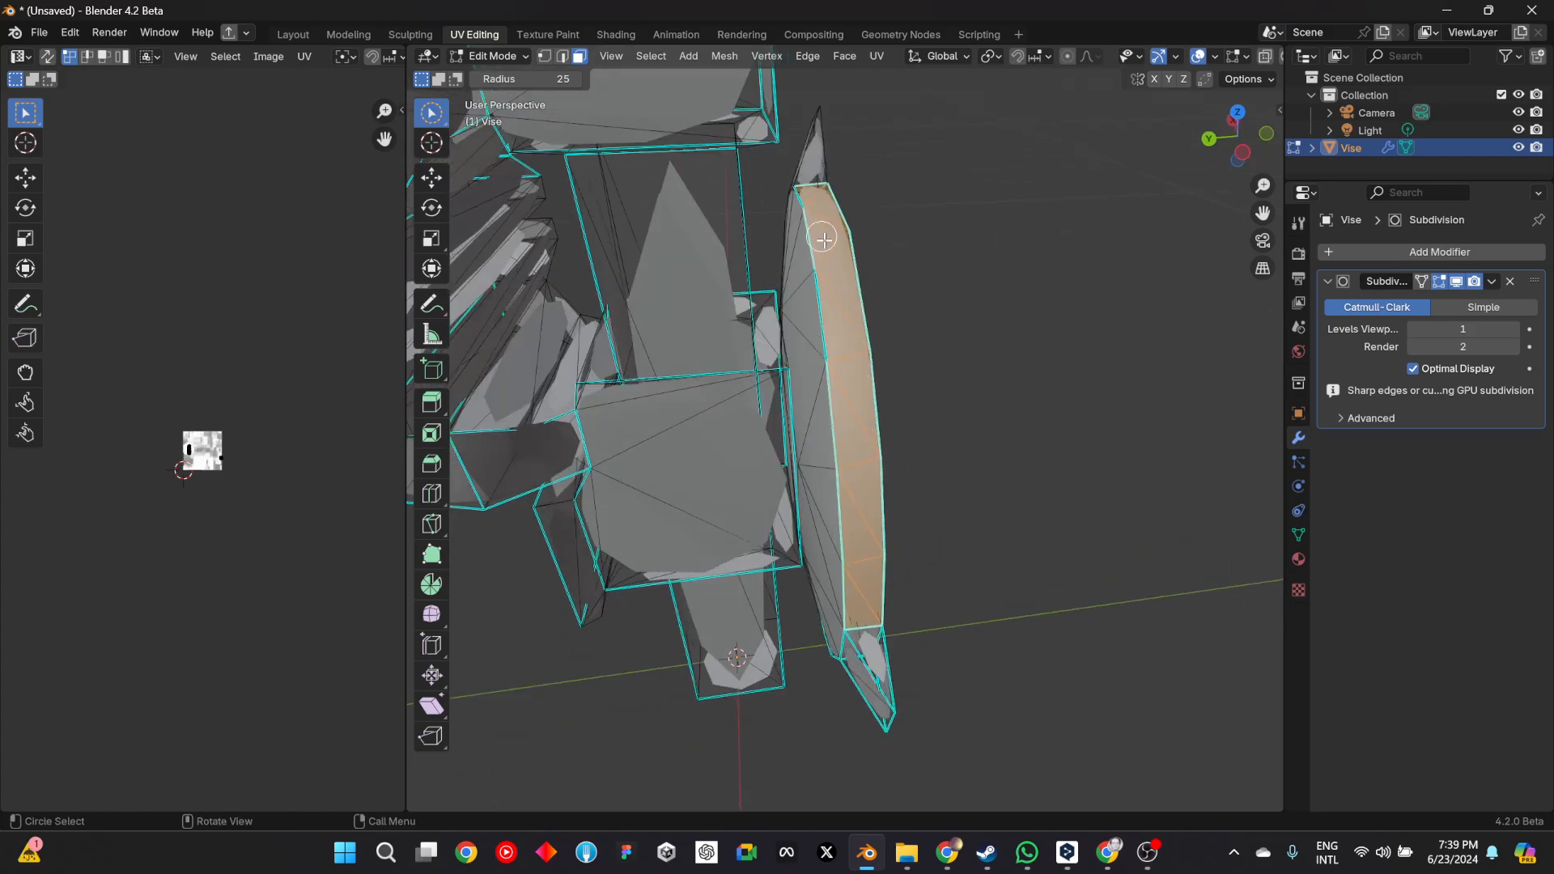
pyautogui.moveTo(822, 238); pyautogui.dragTo(803, 387)
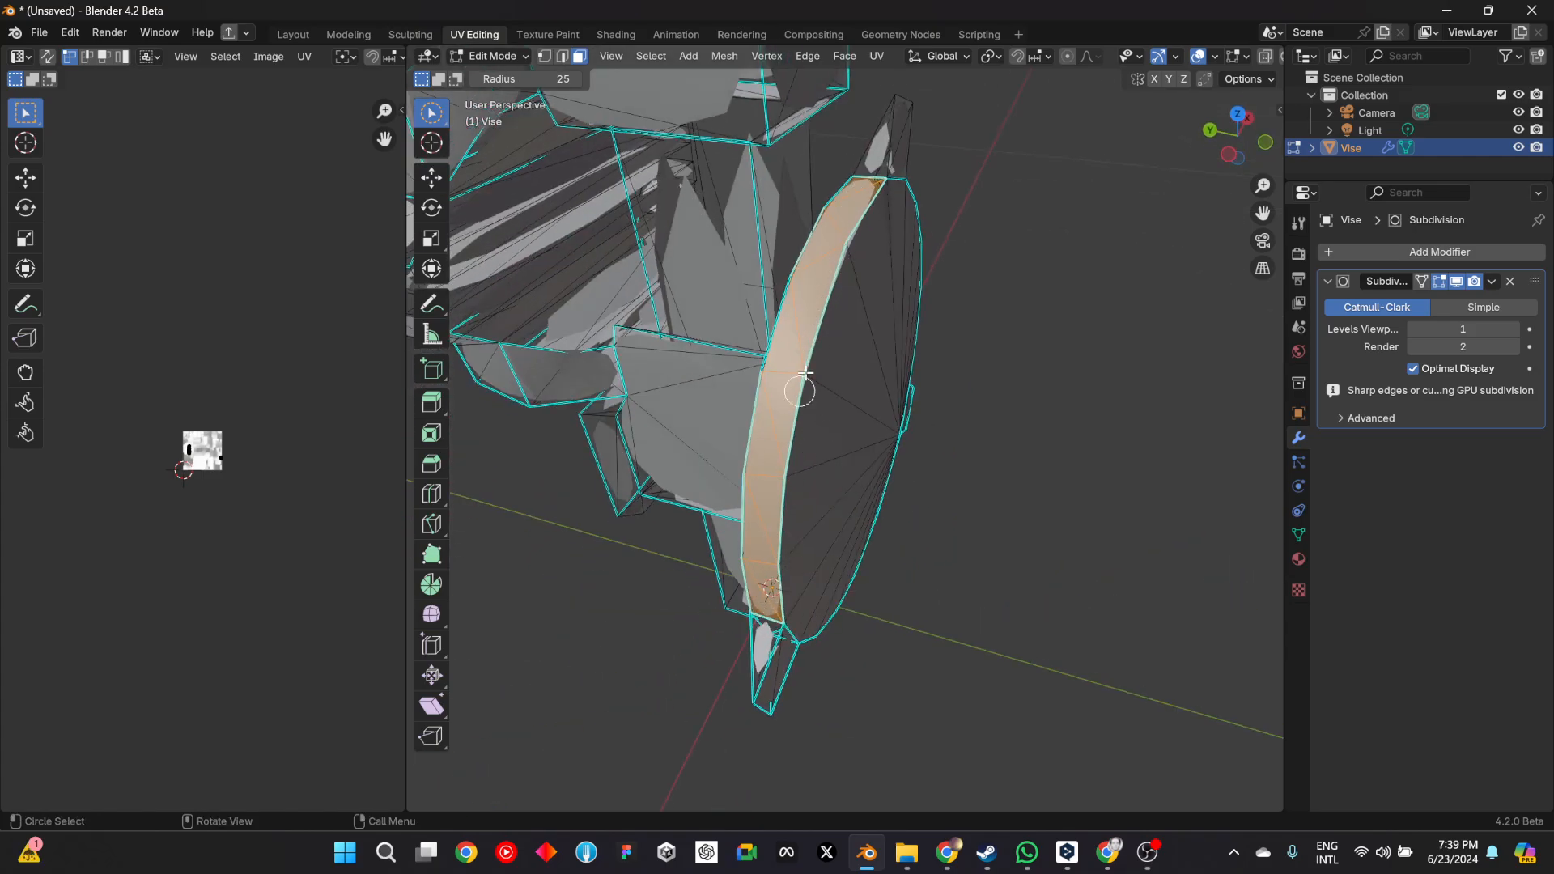
pyautogui.moveTo(840, 327)
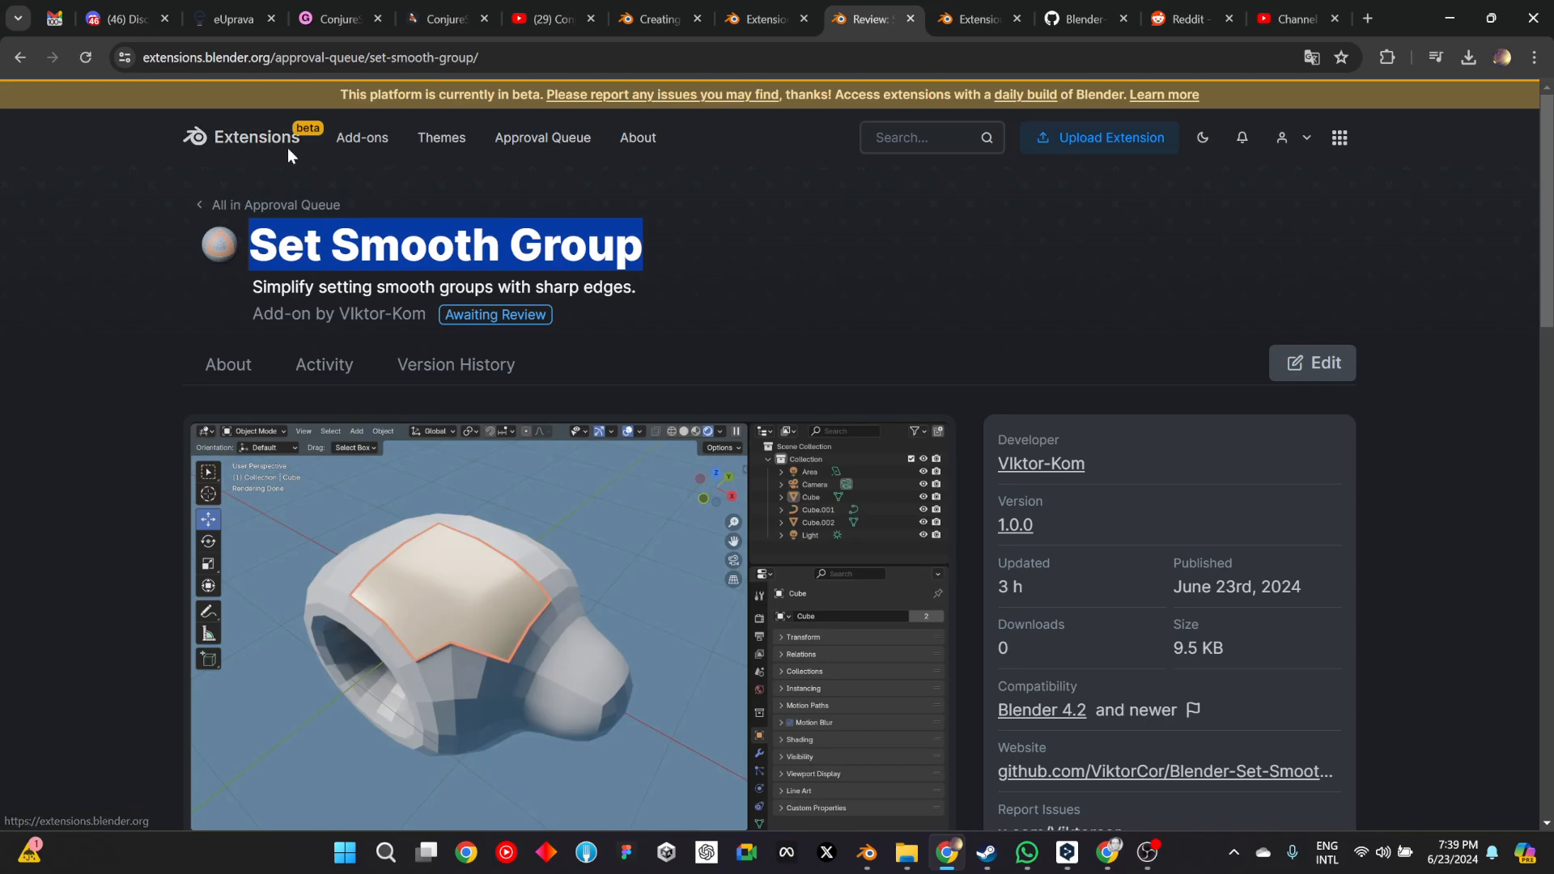
pyautogui.moveTo(486, 169)
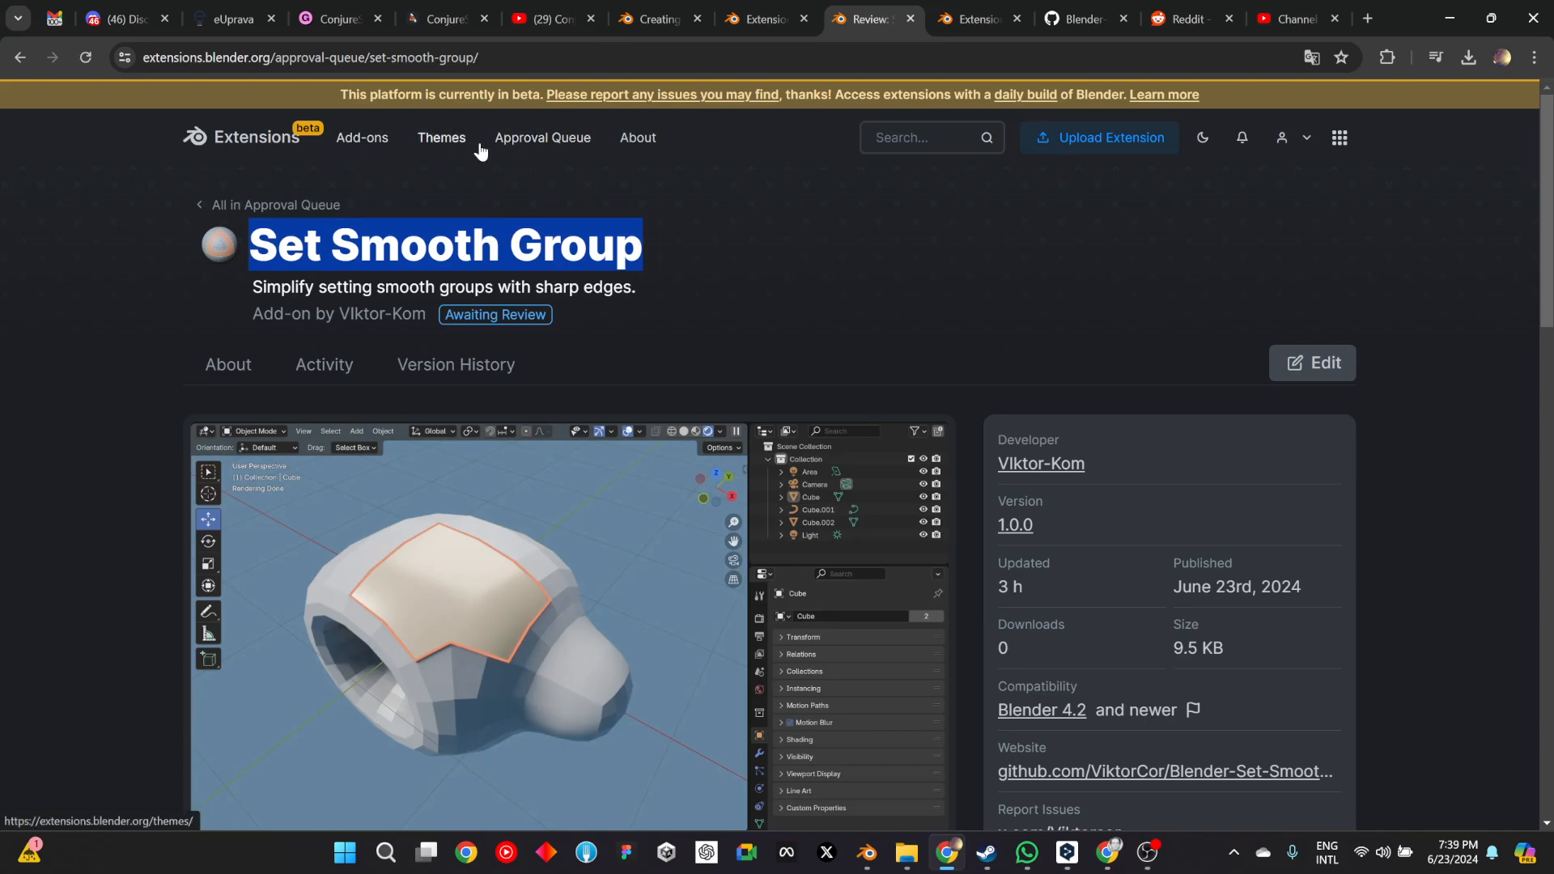
pyautogui.moveTo(542, 137)
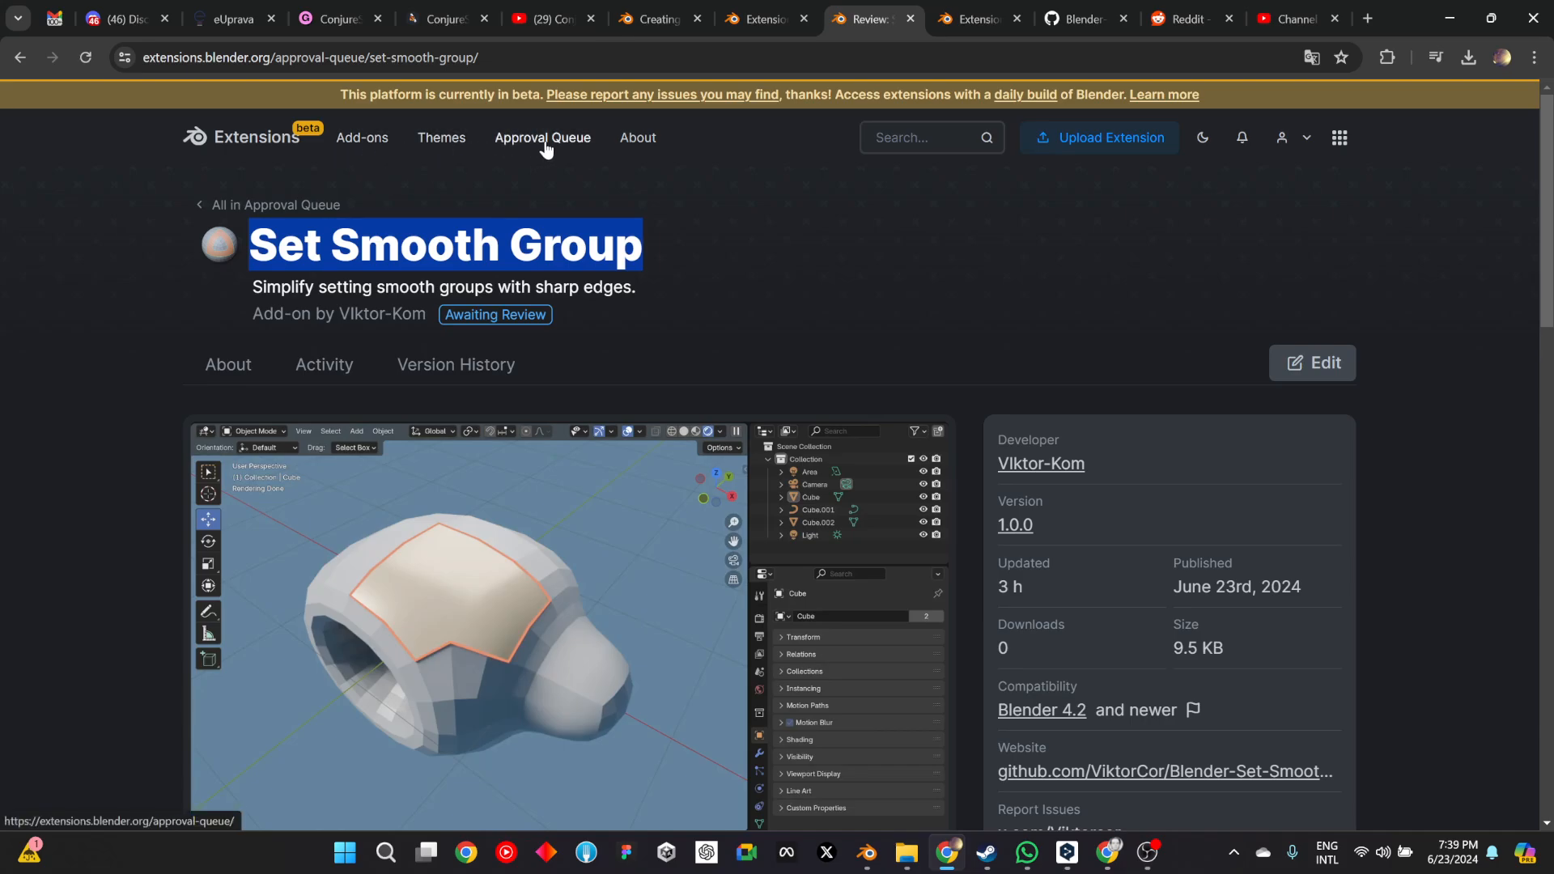
# - Open Set Smooth Group from the Approval Queue and go to its Download v1.0.0 section
pyautogui.click(542, 138)
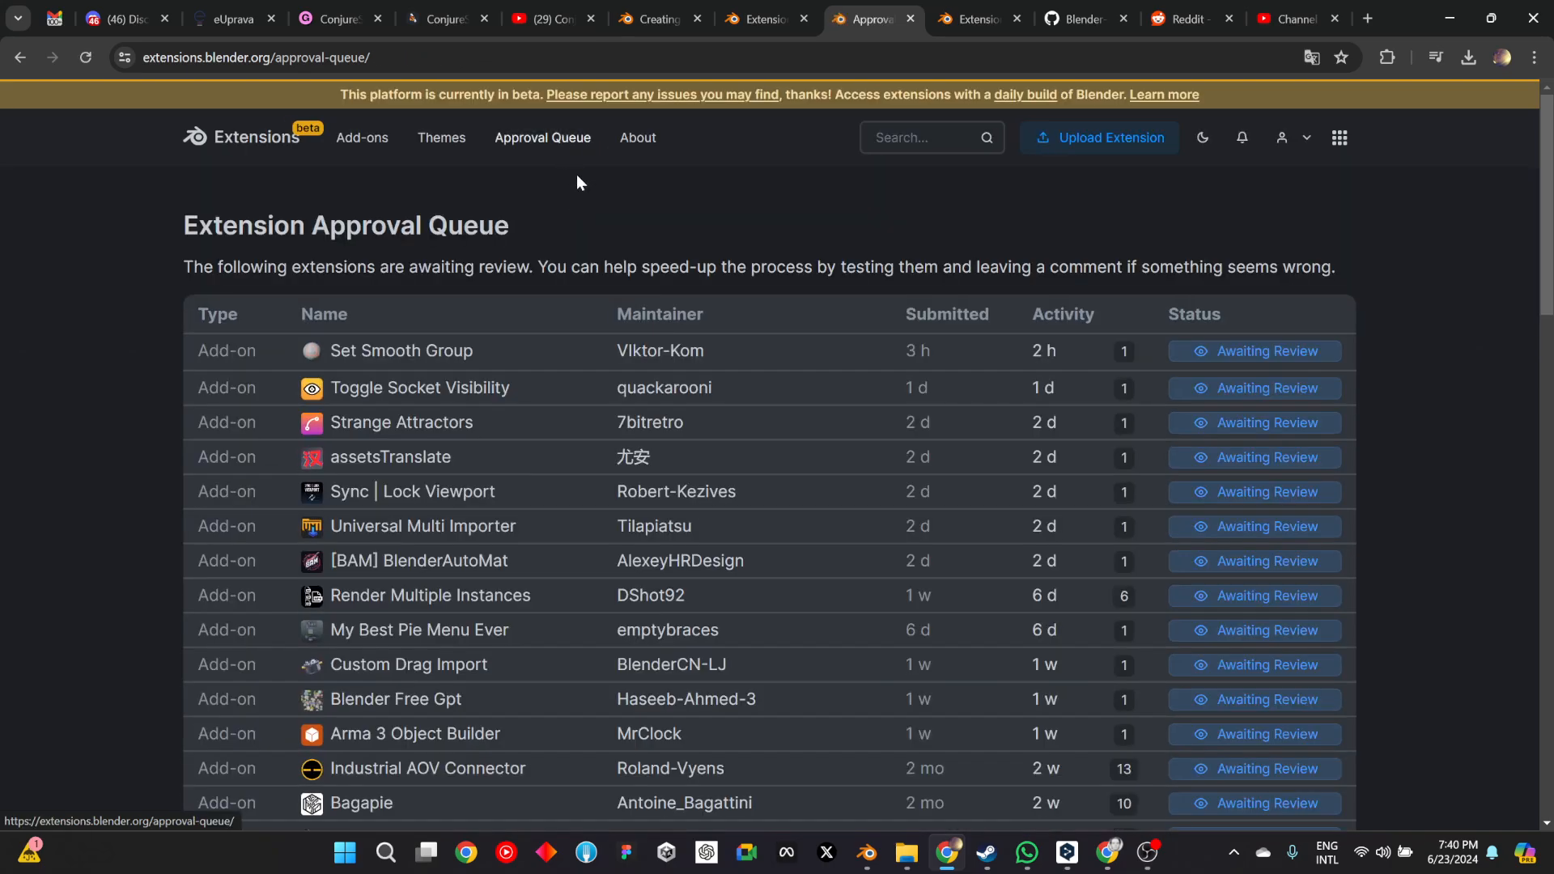
pyautogui.click(401, 349)
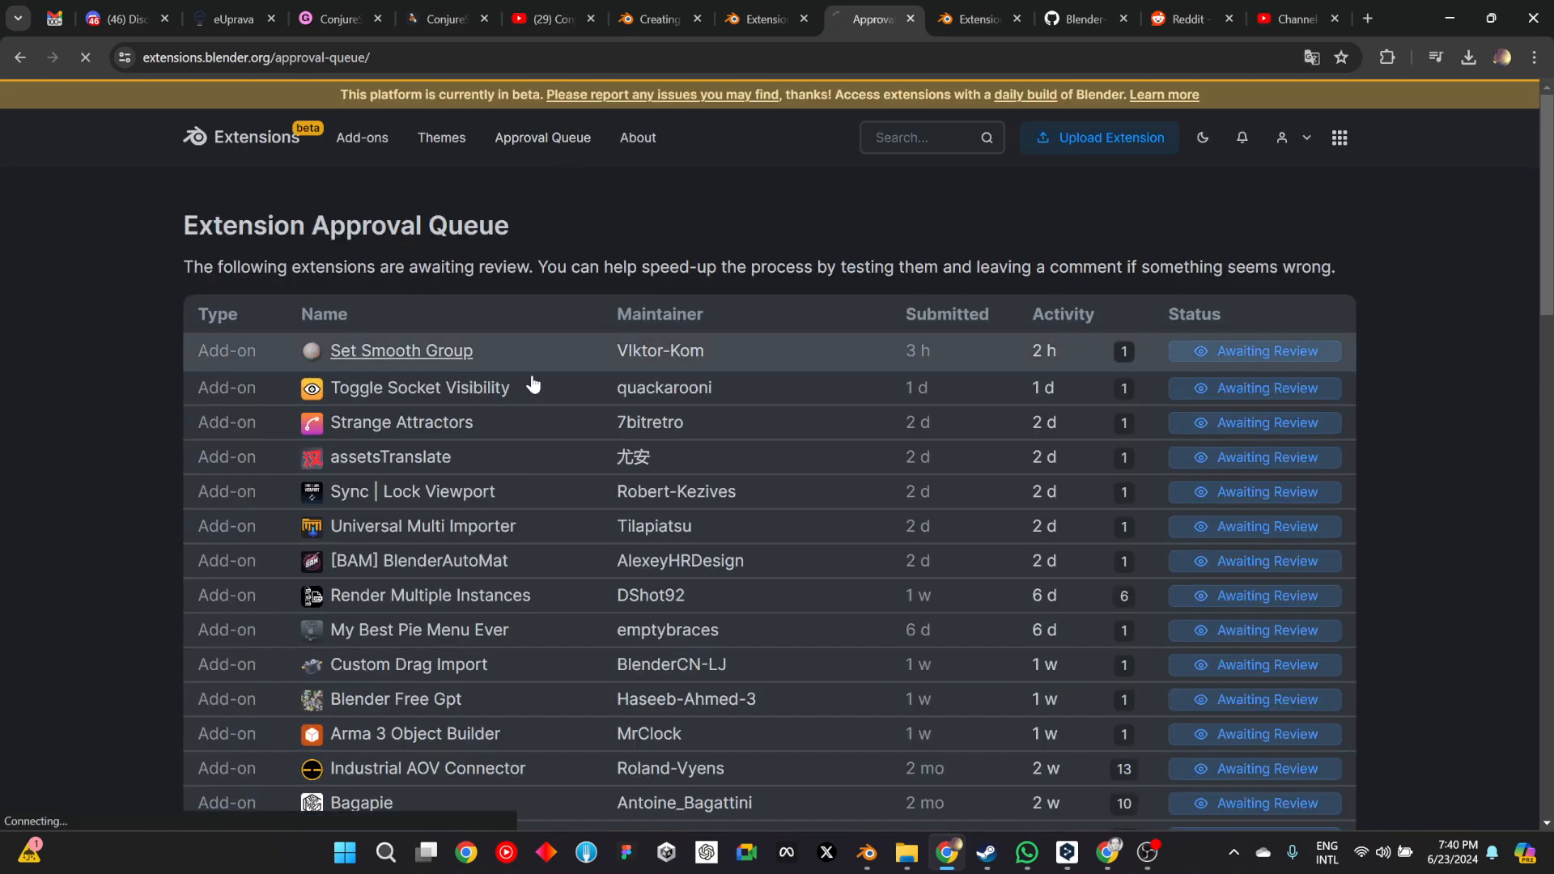
pyautogui.click(401, 351)
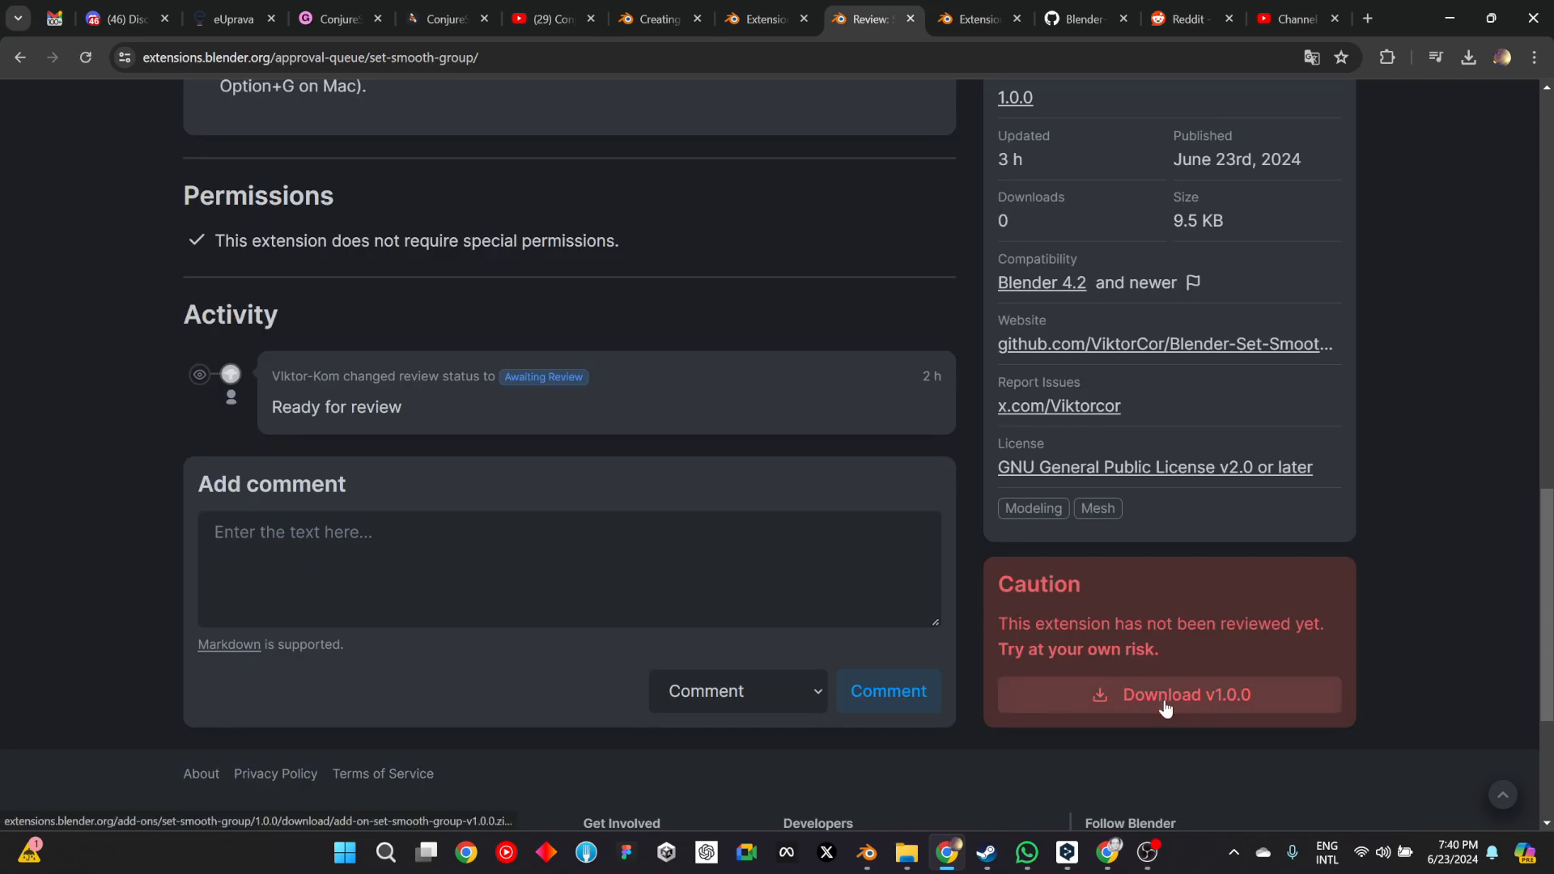
pyautogui.moveTo(1188, 711)
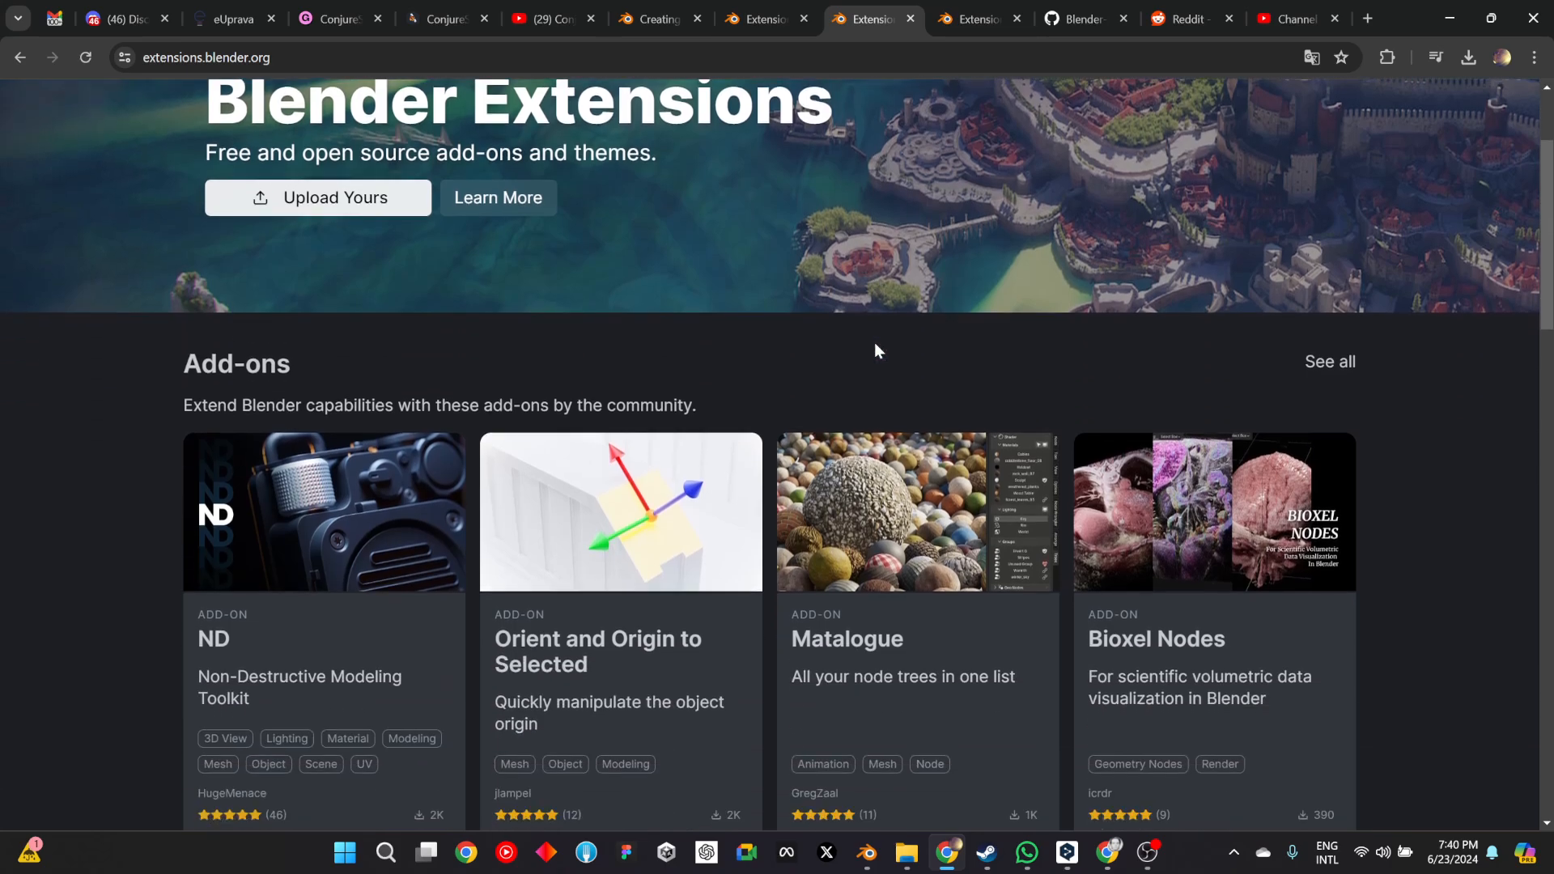
pyautogui.moveTo(1147, 852)
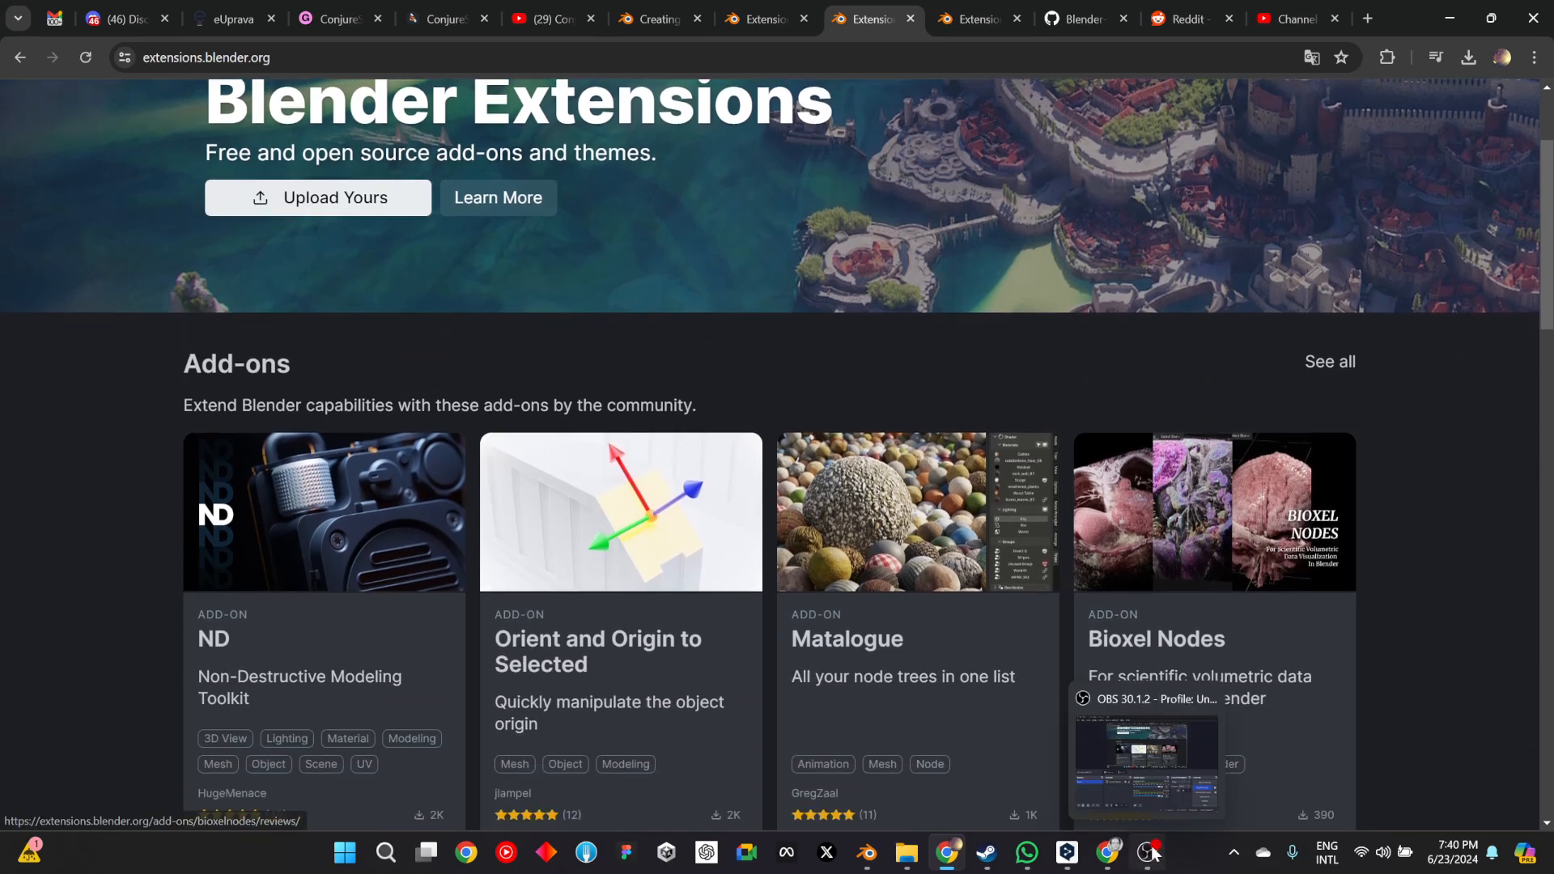